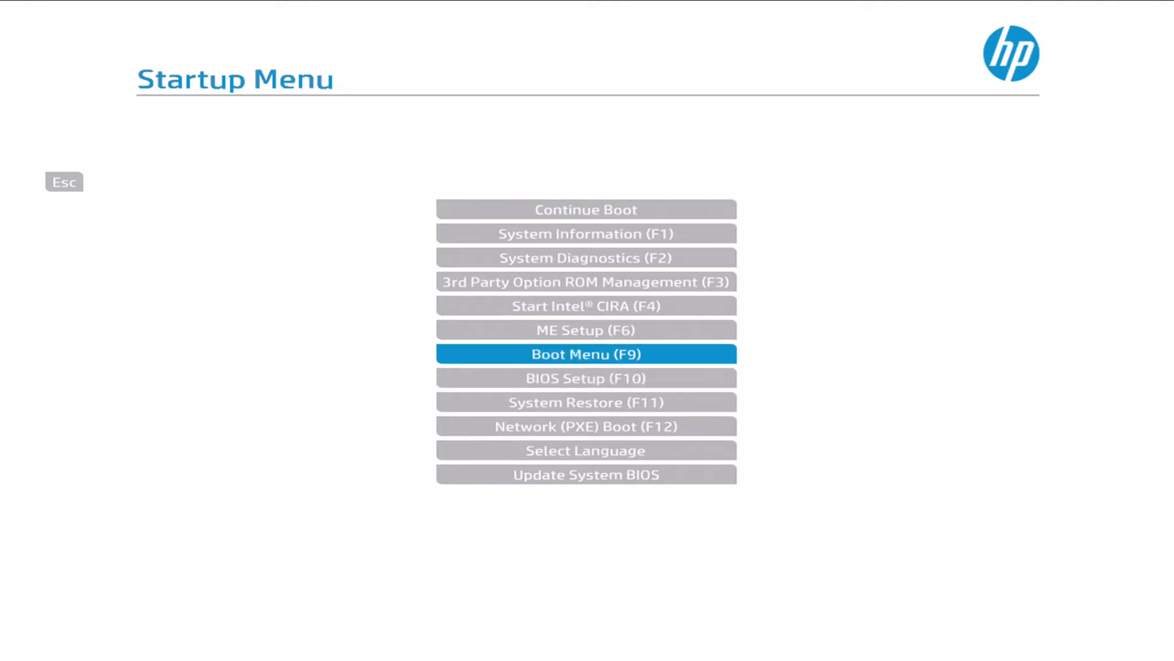
- Choose Boot Menu (F9) and boot the laptop from the Windows PE USB drive
{"action": "left_click", "coordinate": [586, 353]}
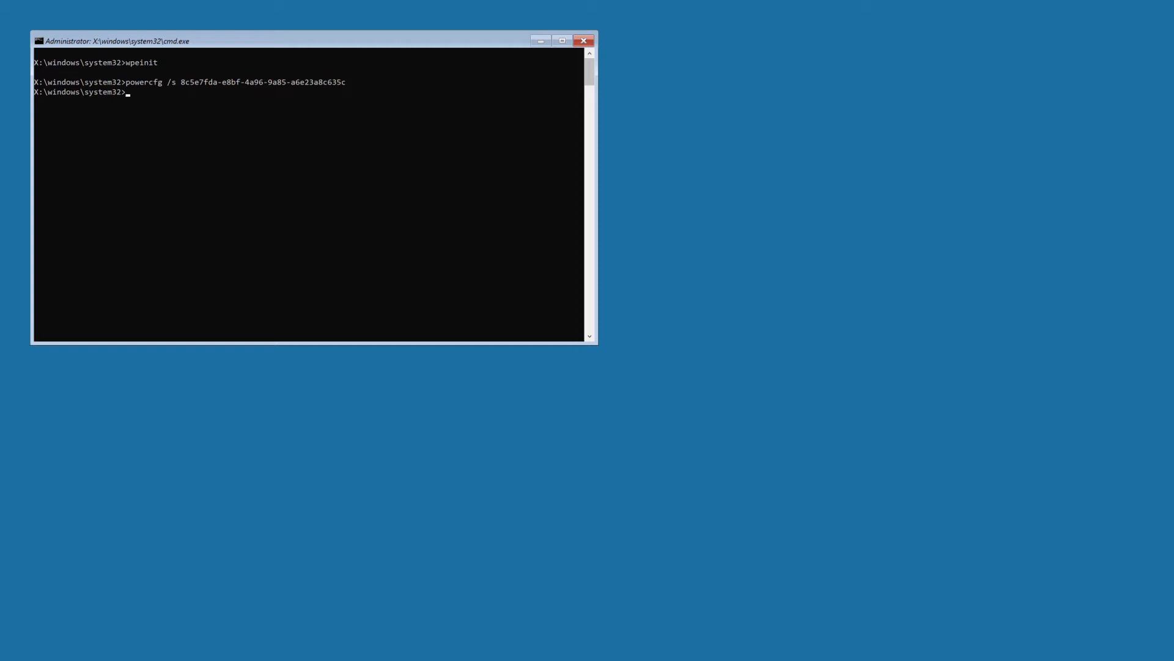
- Start DiskPart from the X:\windows\system32 prompt after a misspelled first attempt
{"action": "type", "text": "disk"}
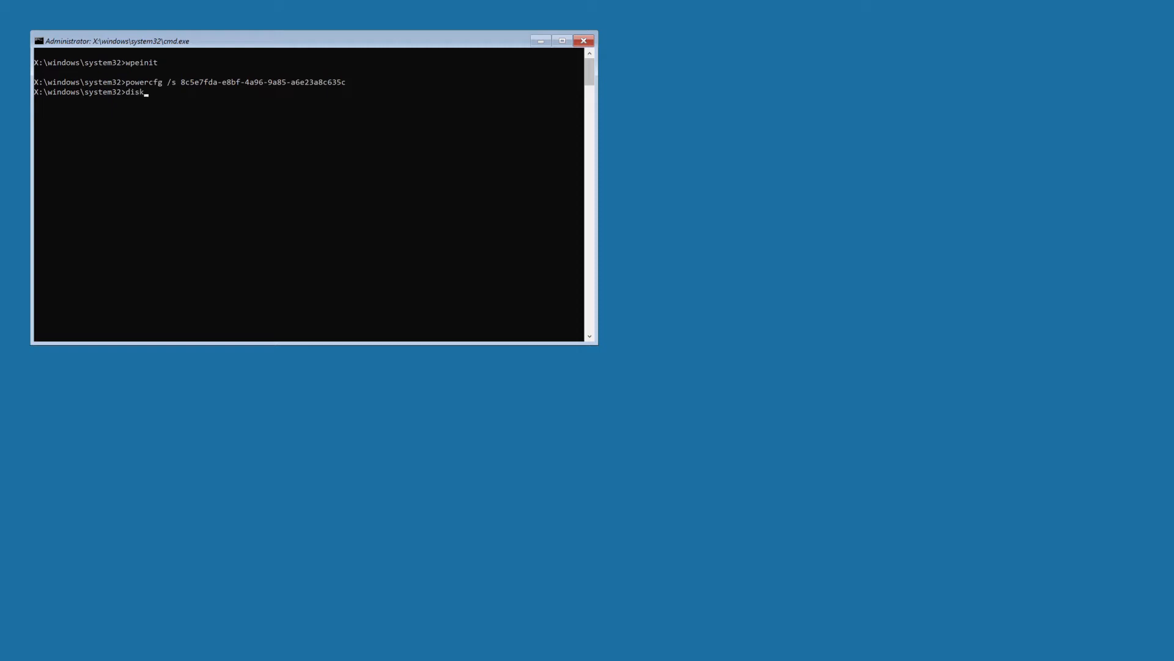
{"action": "type", "text": "art"}
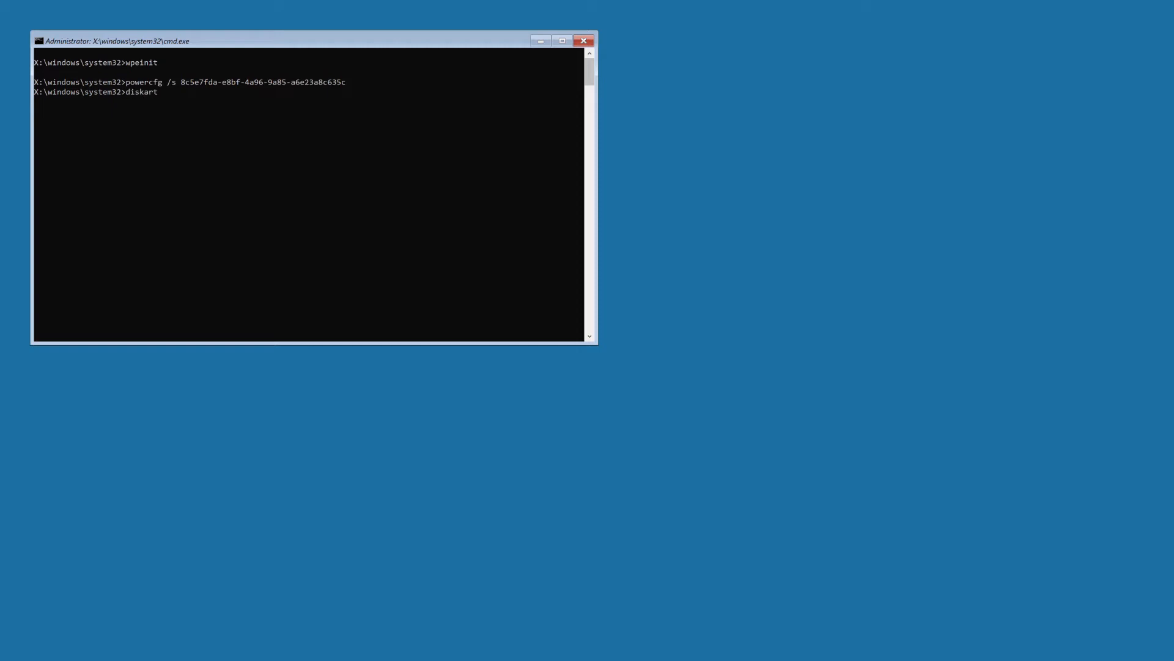
{"action": "key", "text": "enter"}
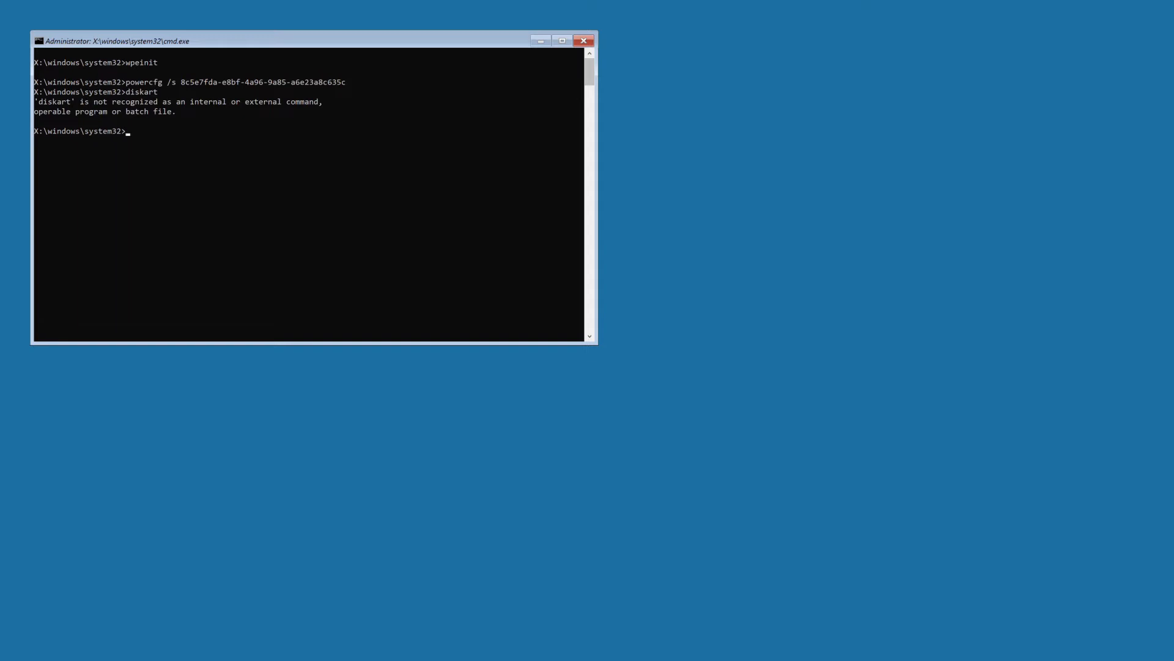
{"action": "type", "text": "diskpart\\"}
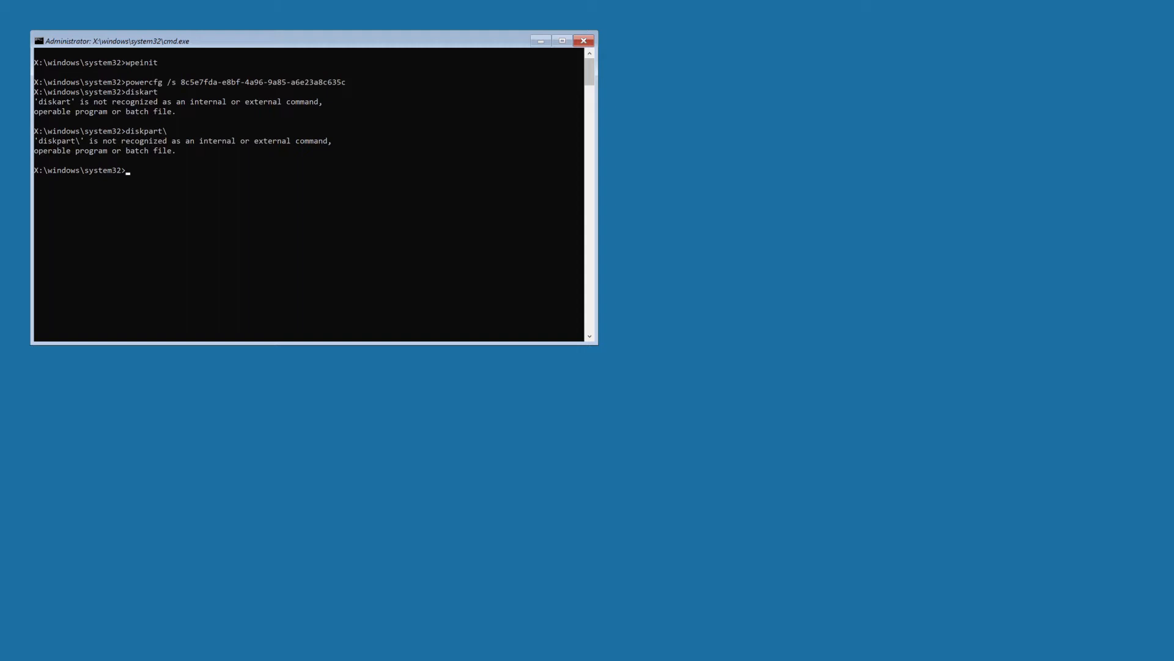
{"action": "type", "text": "diskpart\\"}
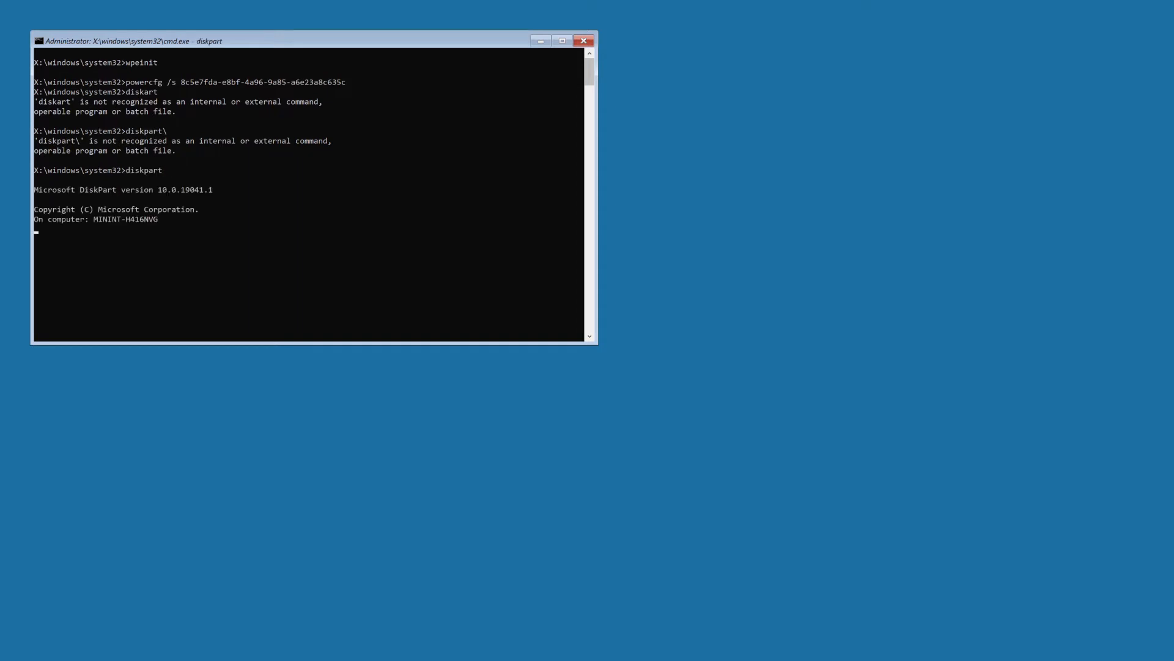
{"action": "key", "text": "enter"}
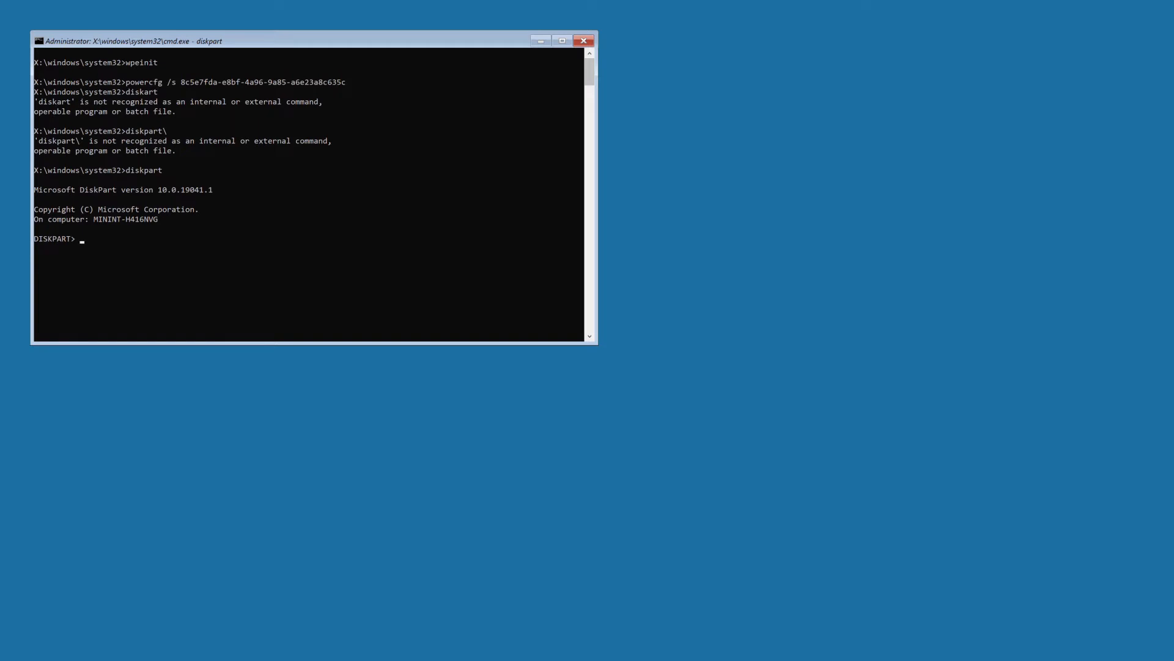
- List the disks and then the volumes in DiskPart to find the removable images drive E
{"action": "type", "text": "list disk"}
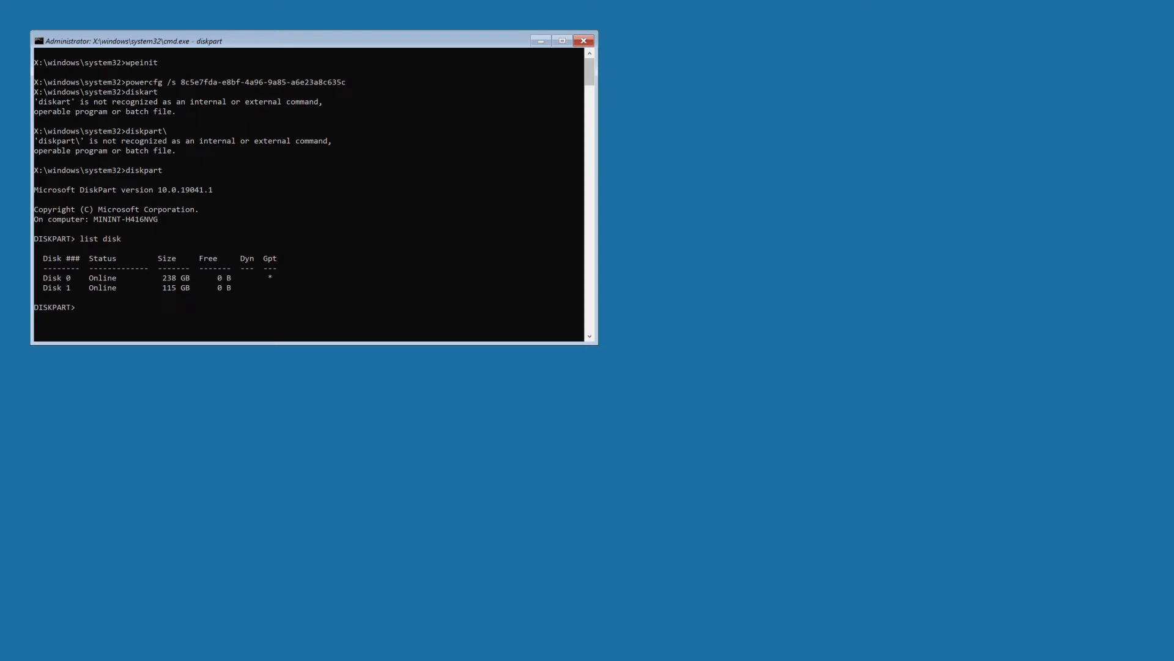
{"action": "type", "text": "list vo"}
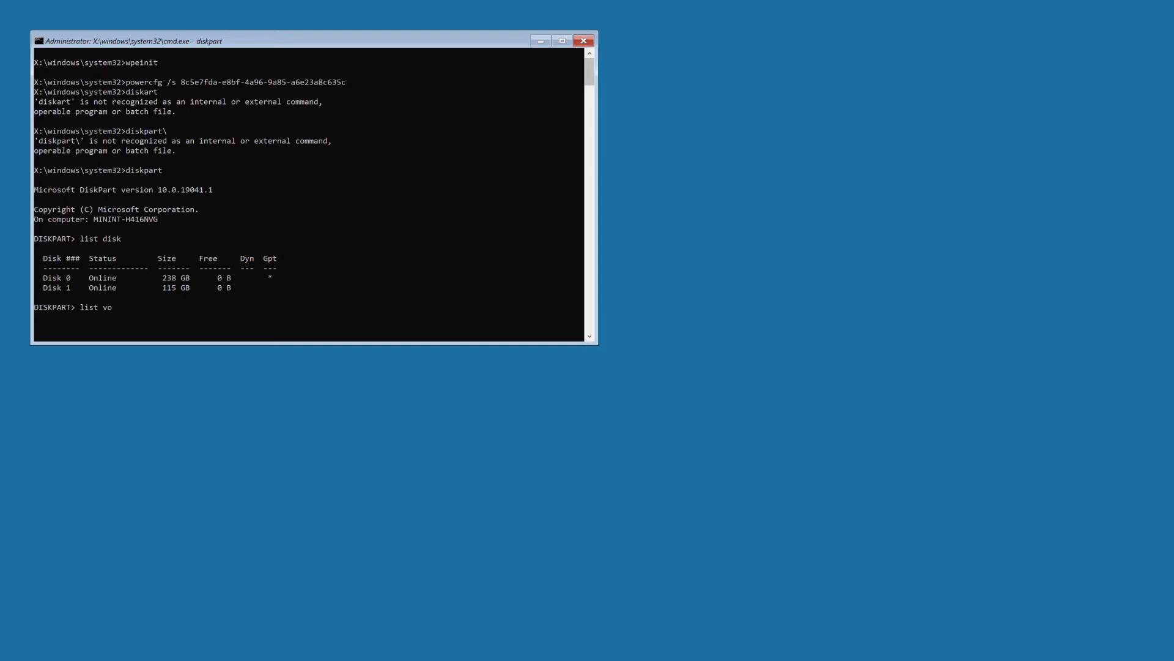
{"action": "type", "text": "lume"}
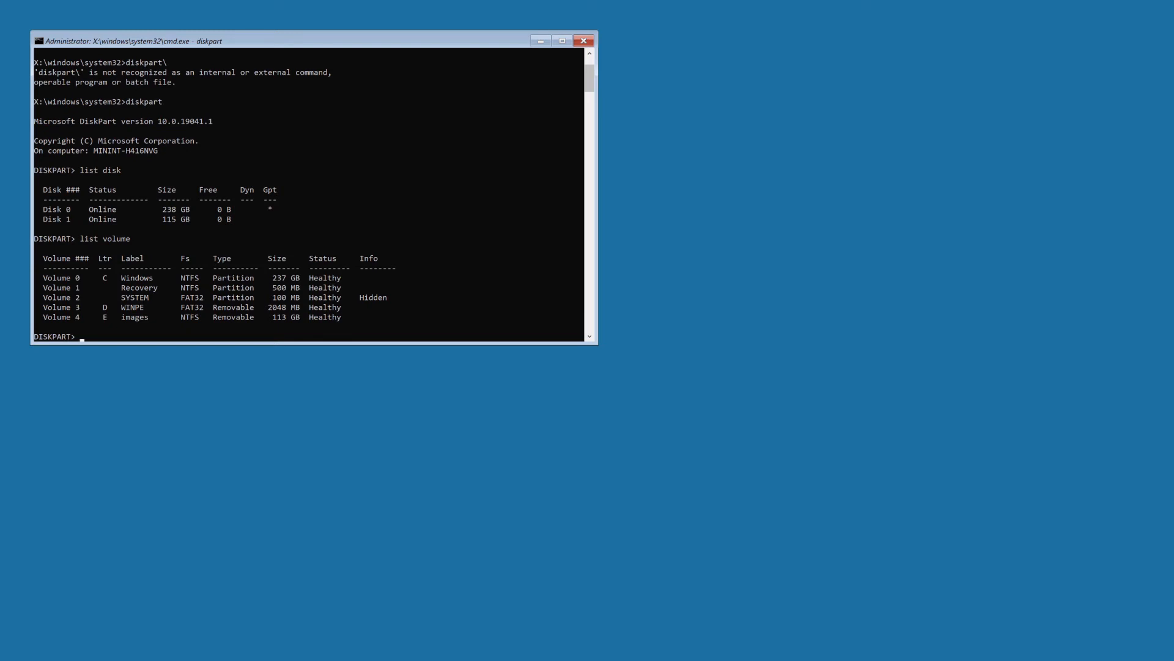
- Exit DiskPart and switch the prompt to drive E:
{"action": "type", "text": "exi"}
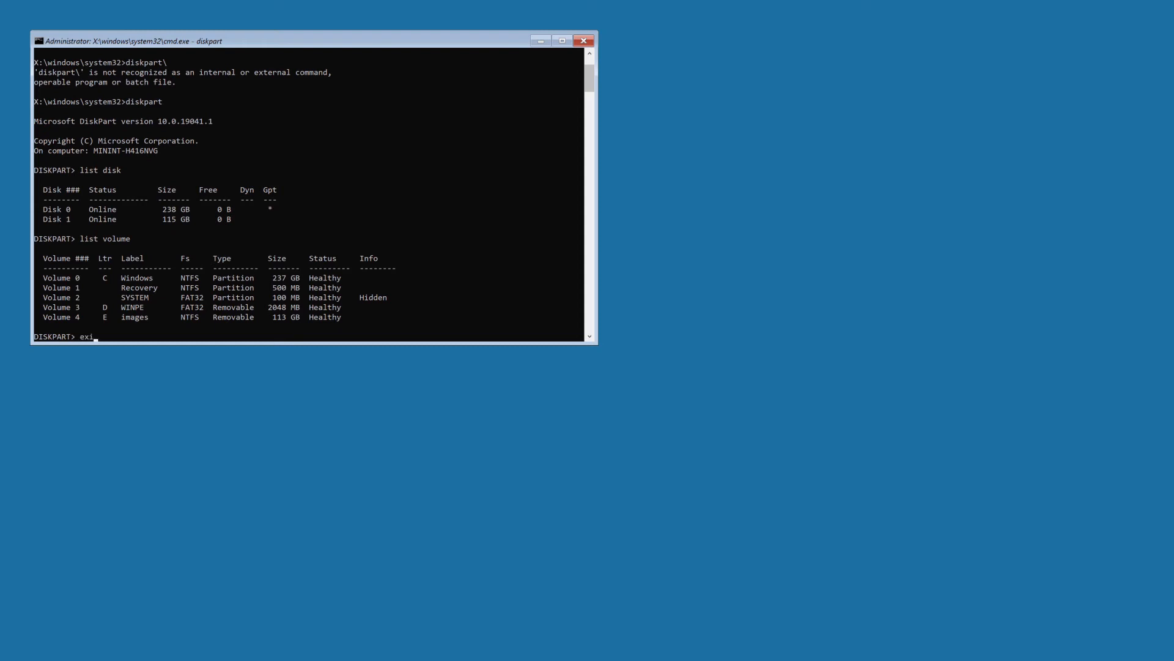
{"action": "type", "text": "t"}
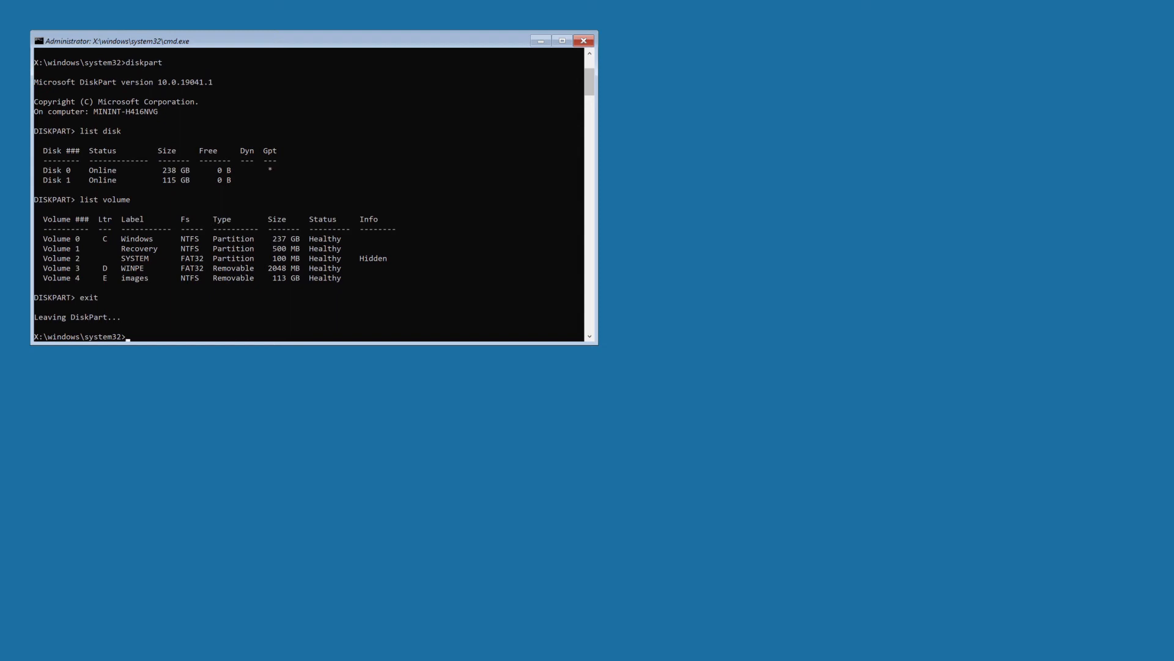
{"action": "type", "text": "e:"}
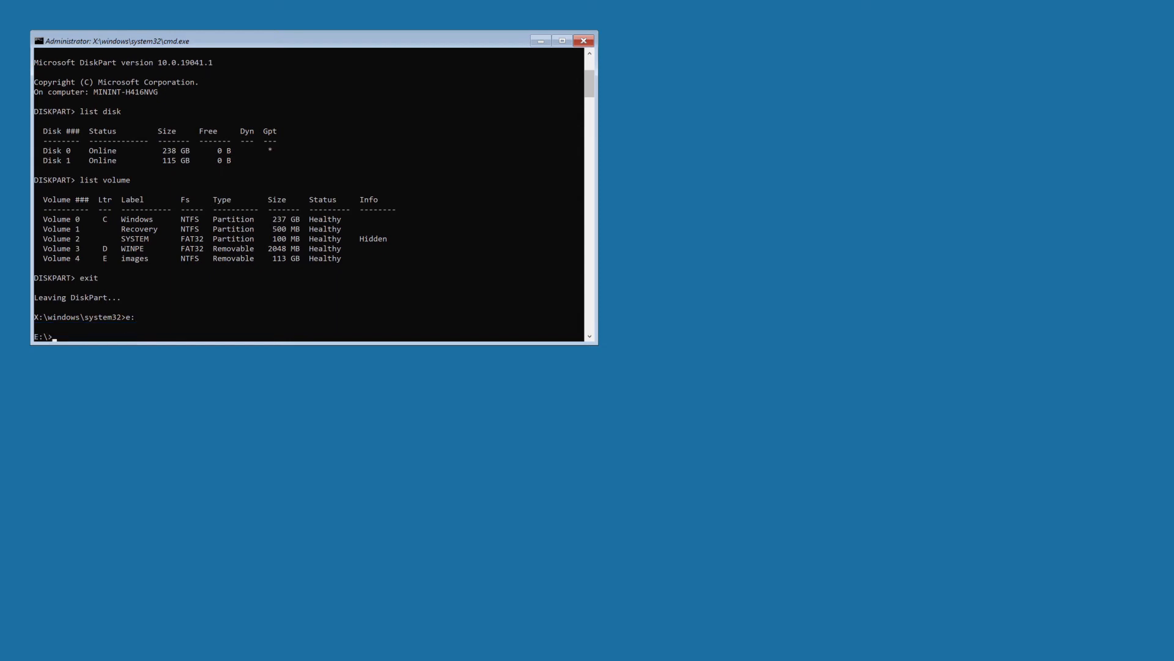
- Create a folder named laptop on drive E with md
{"action": "type", "text": "md"}
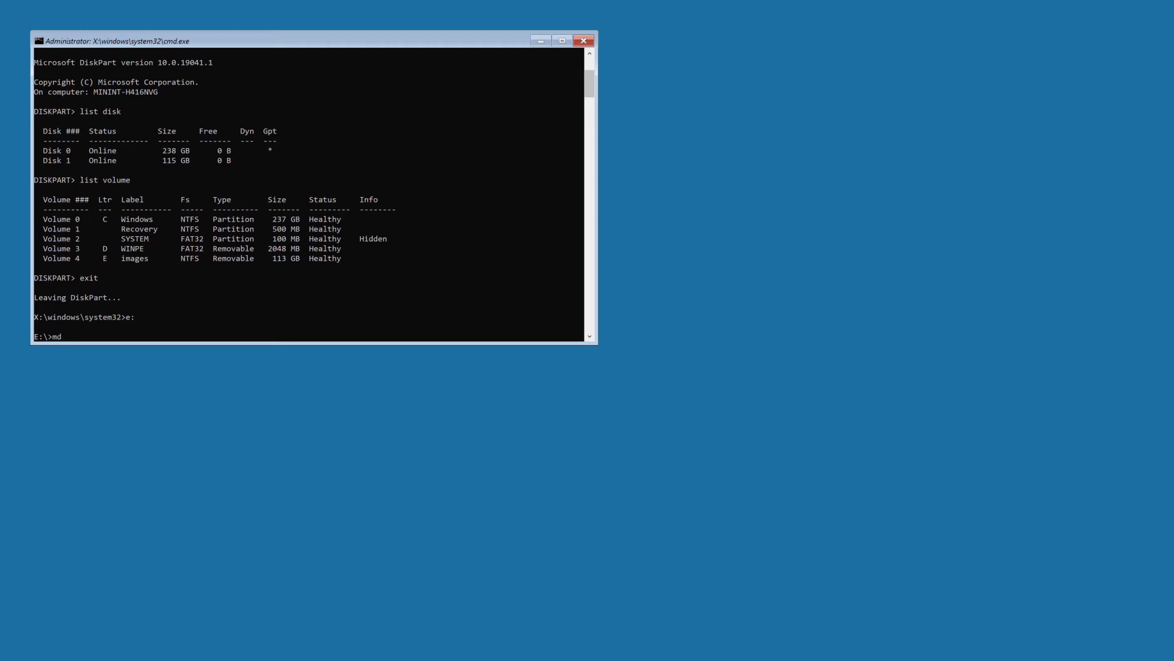
{"action": "type", "text": "i"}
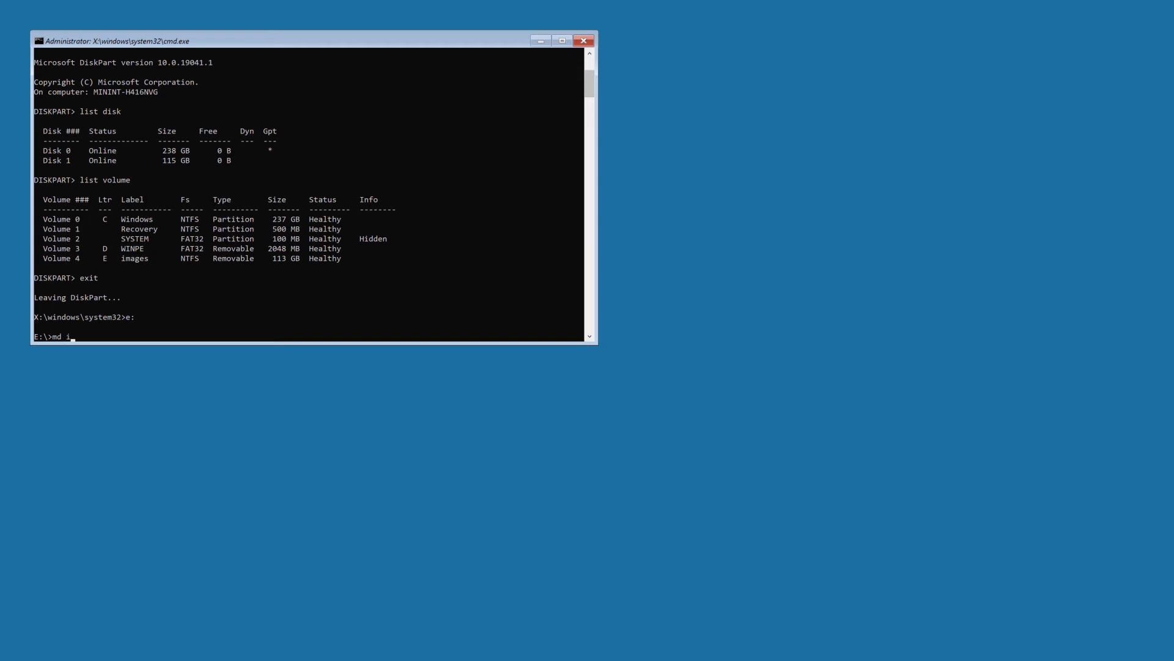
{"action": "type", "text": "la"}
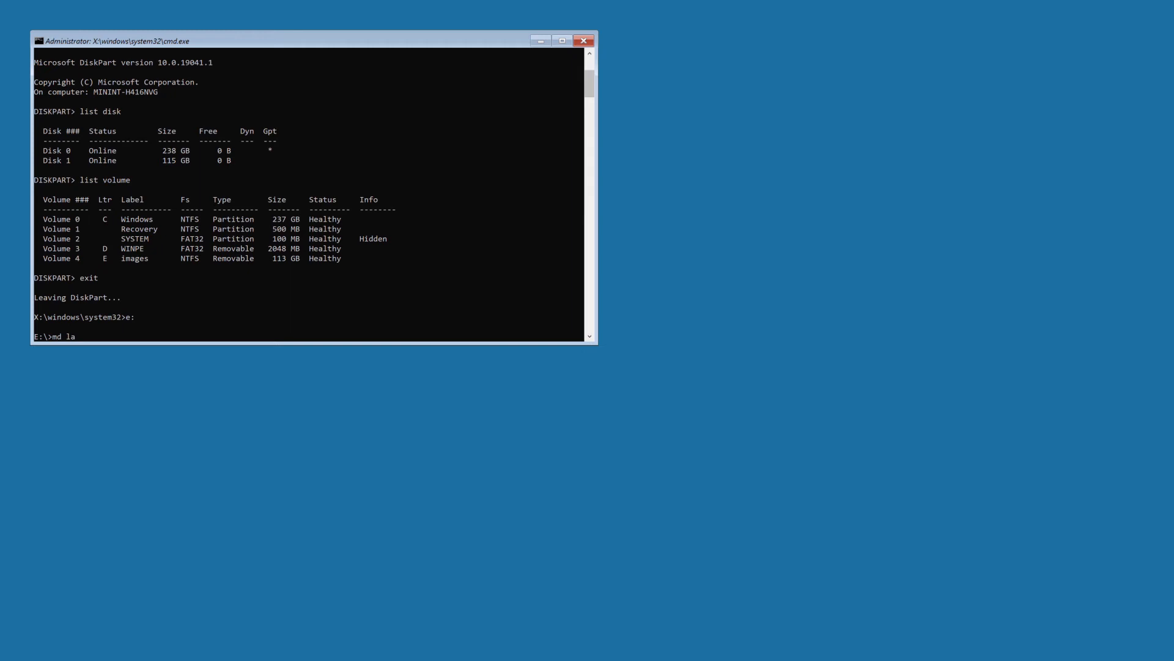
{"action": "type", "text": "ptop"}
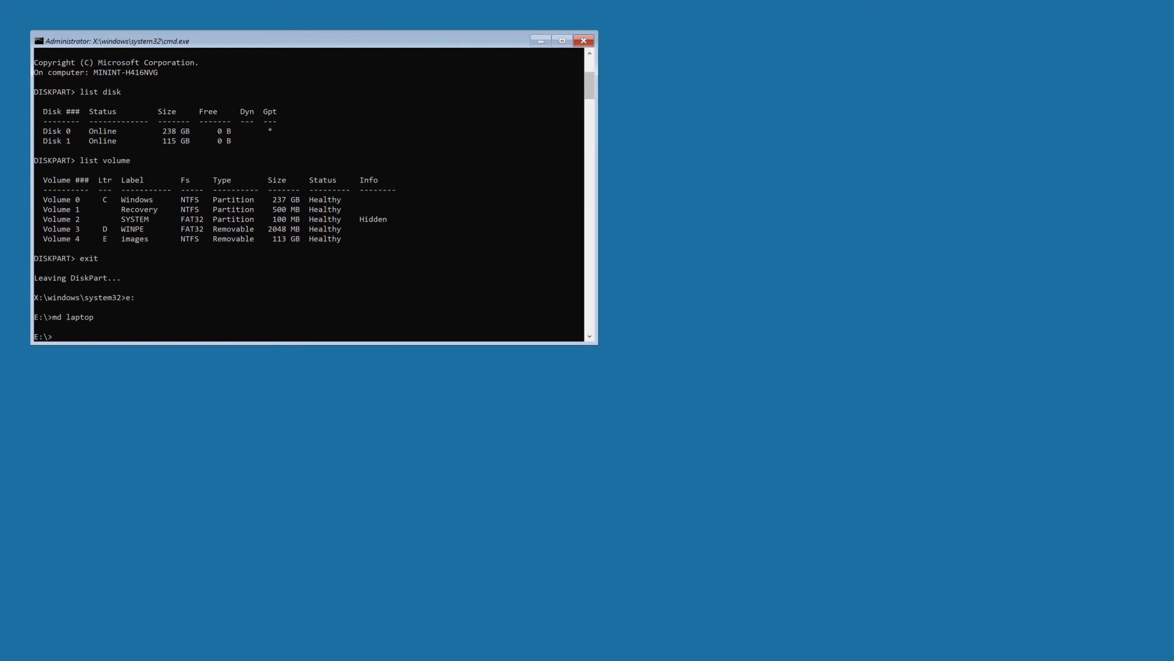
- Begin the command dism /Capture-Image /ImageFile: at the E: prompt
{"action": "type", "text": "d"}
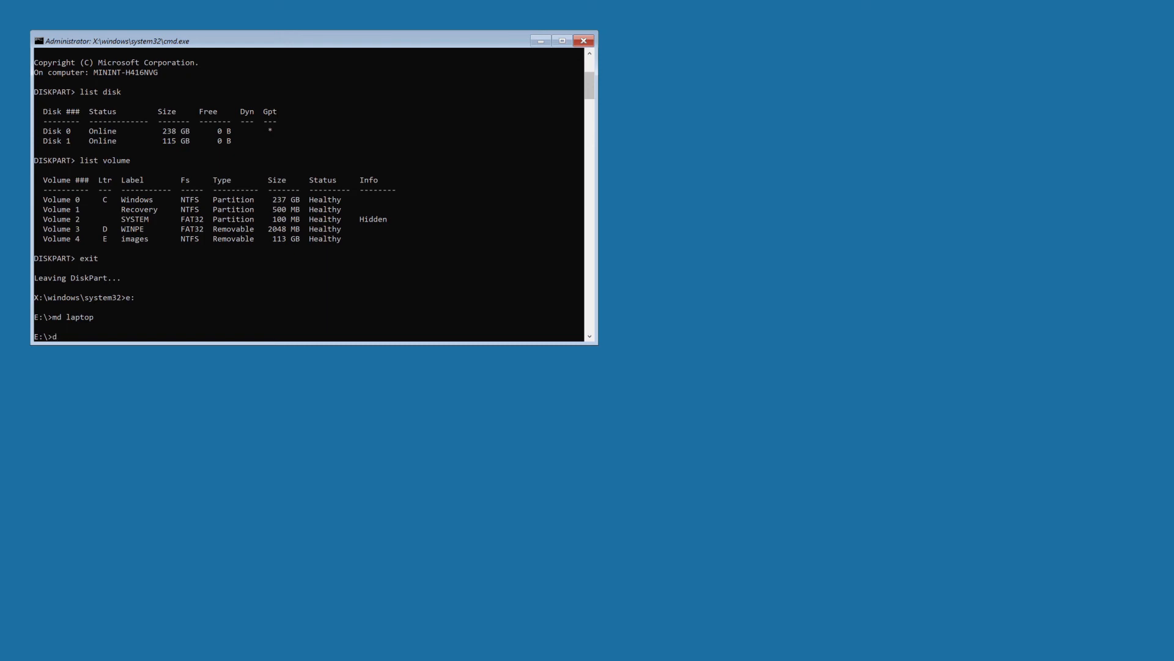
{"action": "type", "text": "is"}
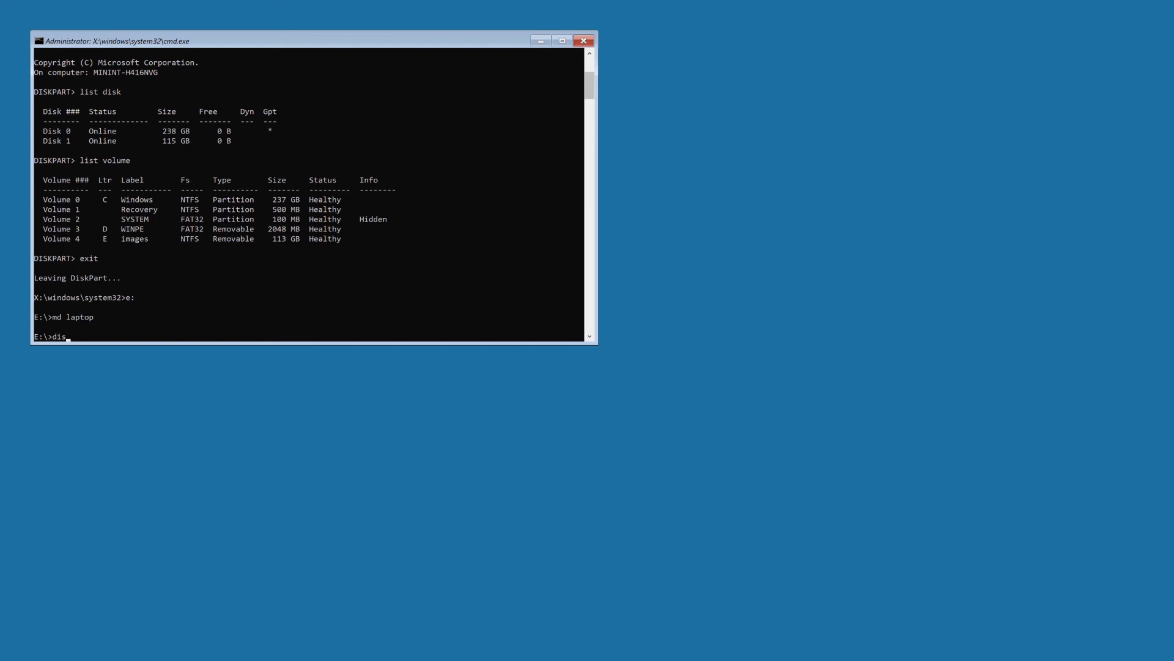
{"action": "type", "text": "m"}
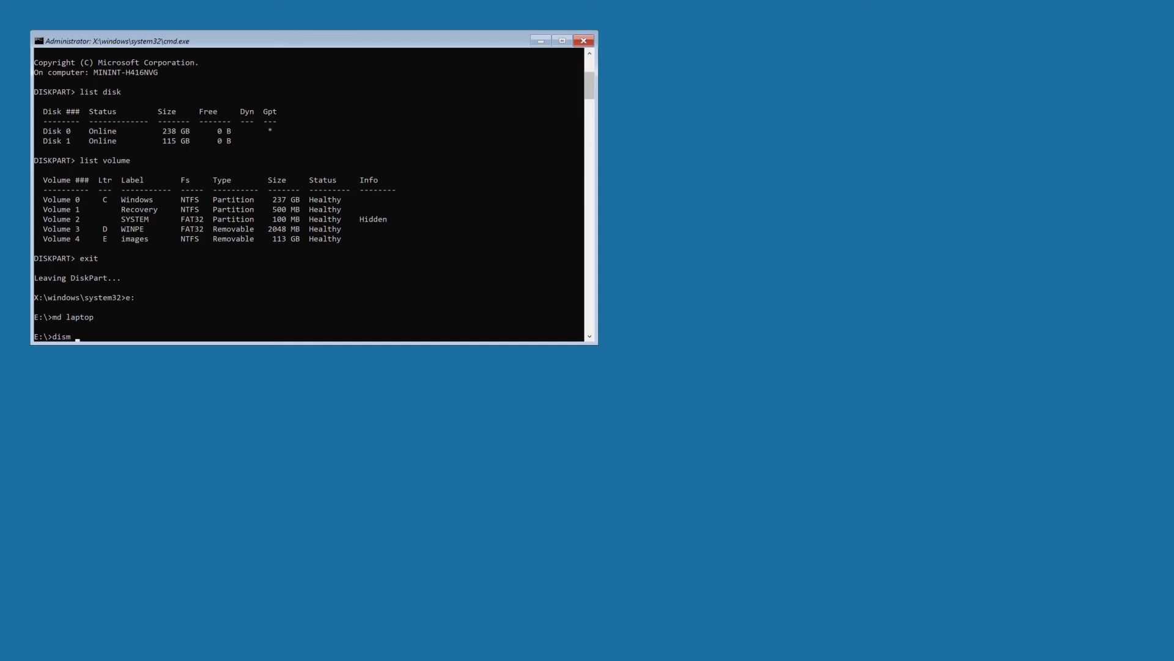
{"action": "type", "text": "/"}
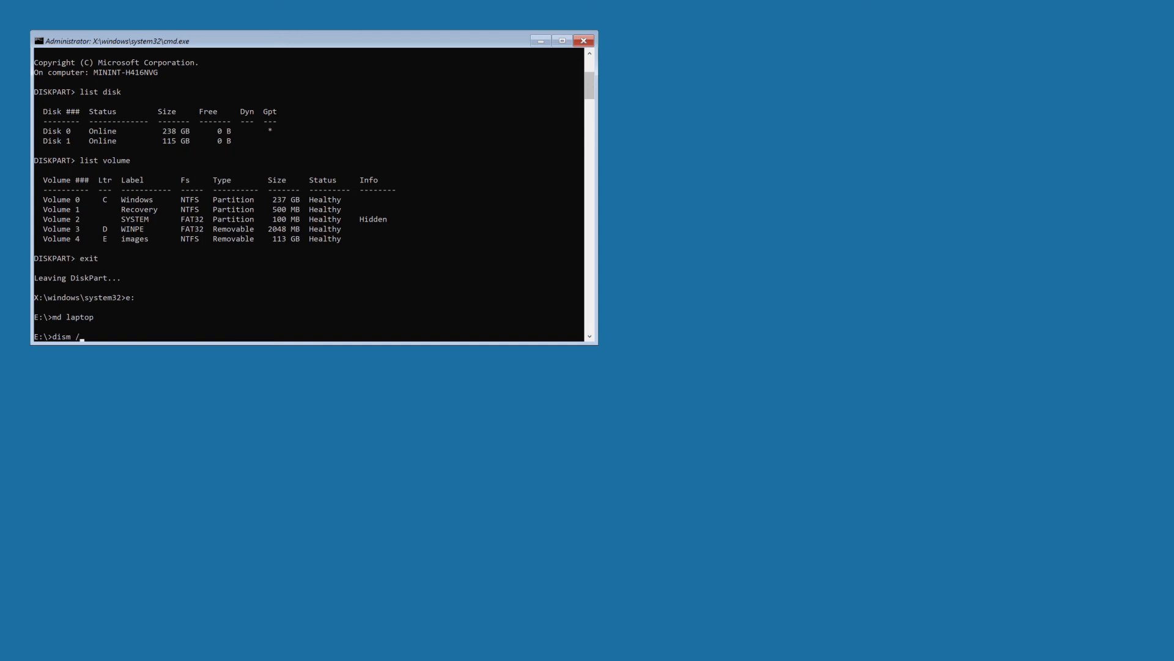
{"action": "type", "text": "Captu"}
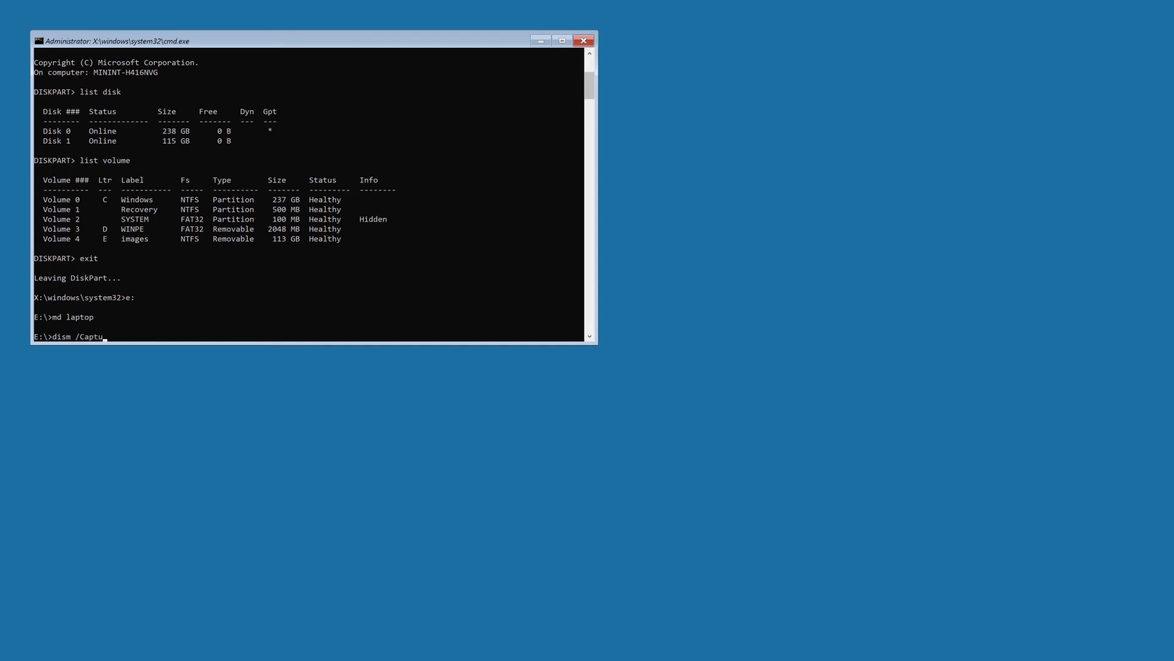
{"action": "type", "text": "re-"}
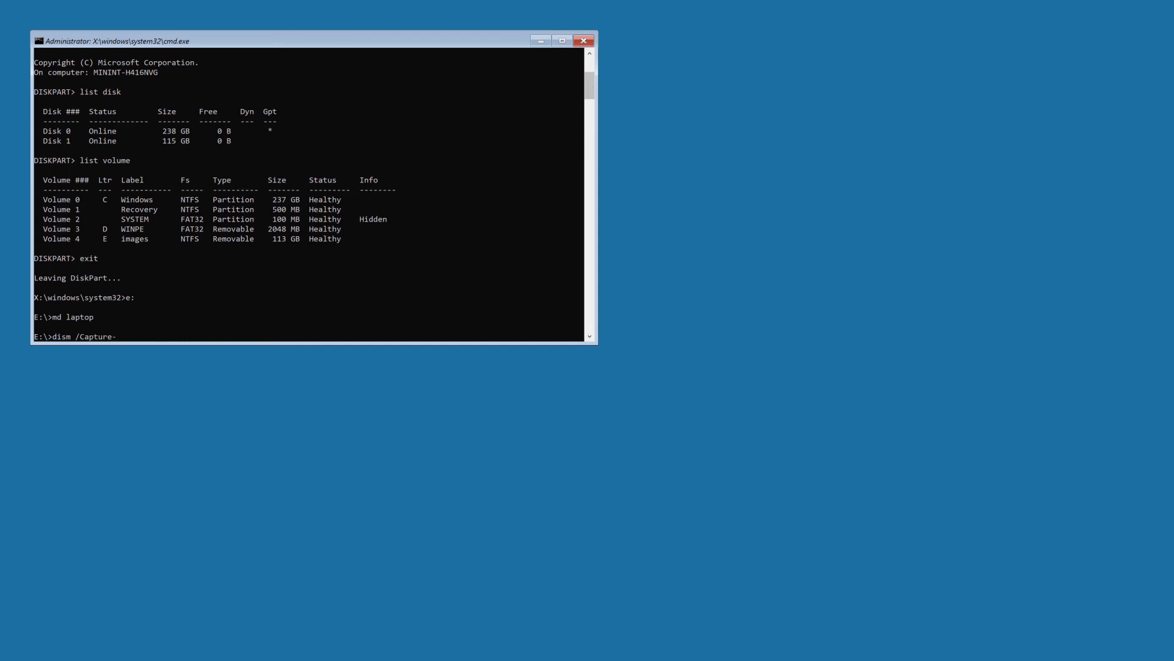
{"action": "type", "text": "Image"}
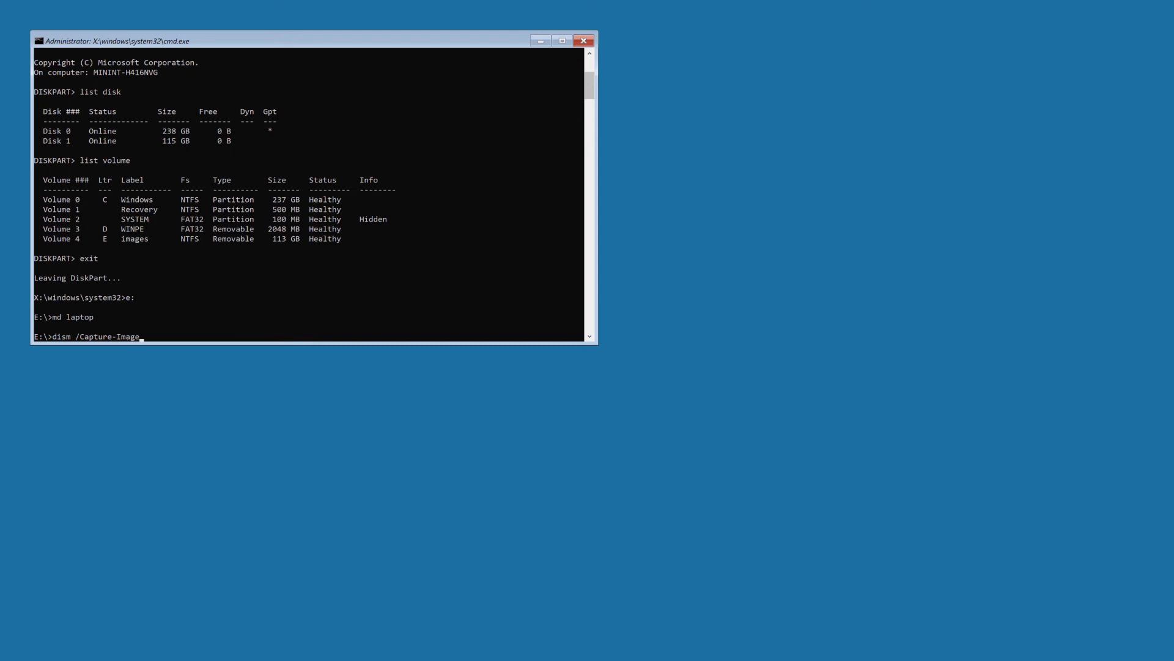
{"action": "type", "text": "/I"}
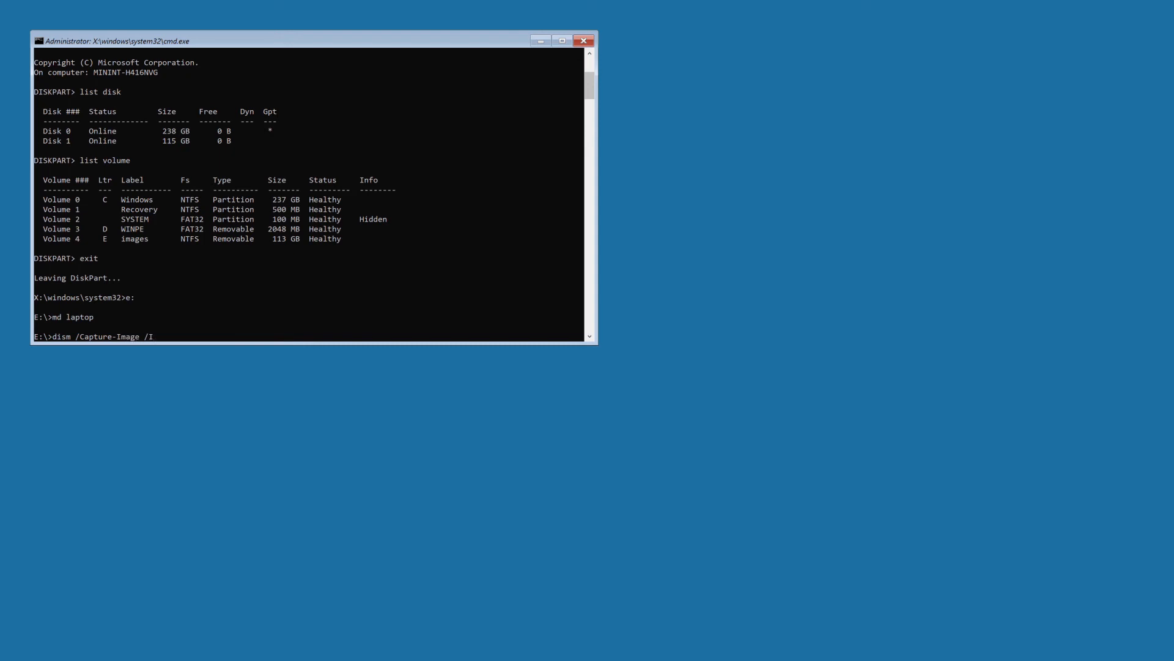
{"action": "type", "text": "mage"}
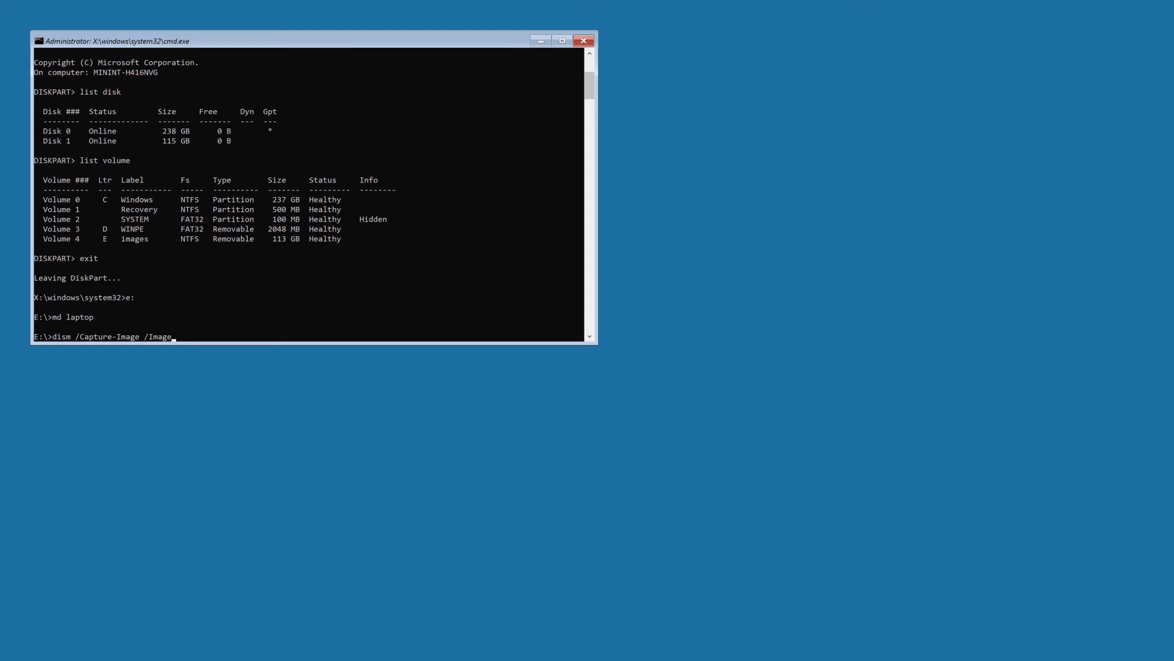
{"action": "type", "text": "File:\""}
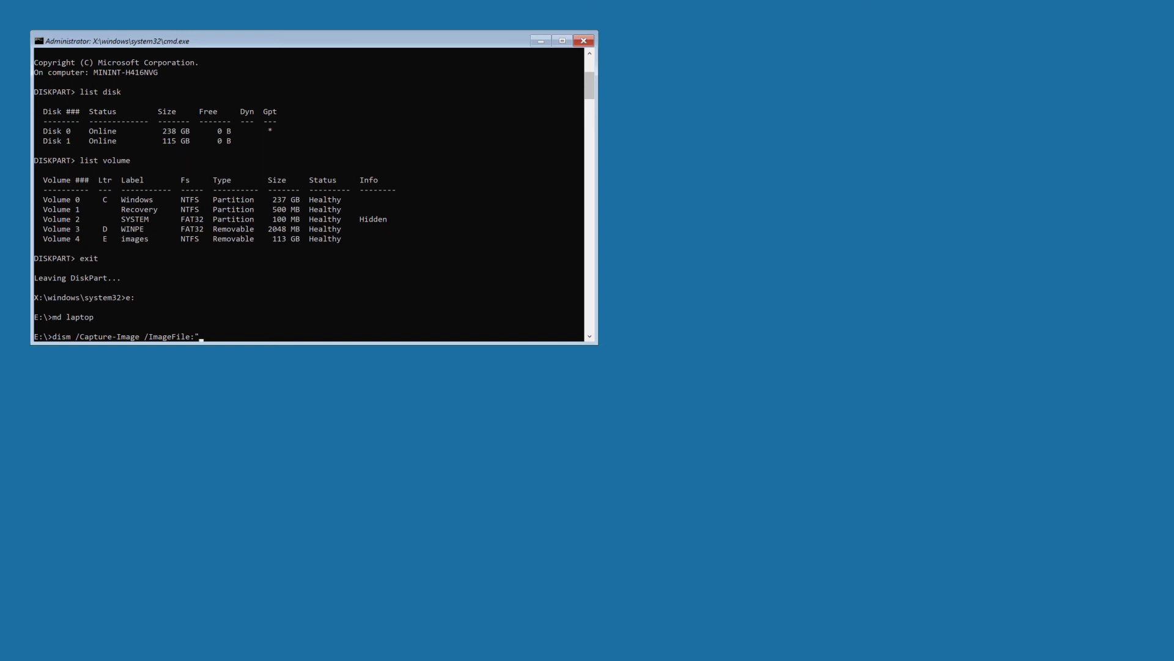
- Give the quoted image path "e:\laptop\c.wim" as the /ImageFile value
{"action": "type", "text": "e"}
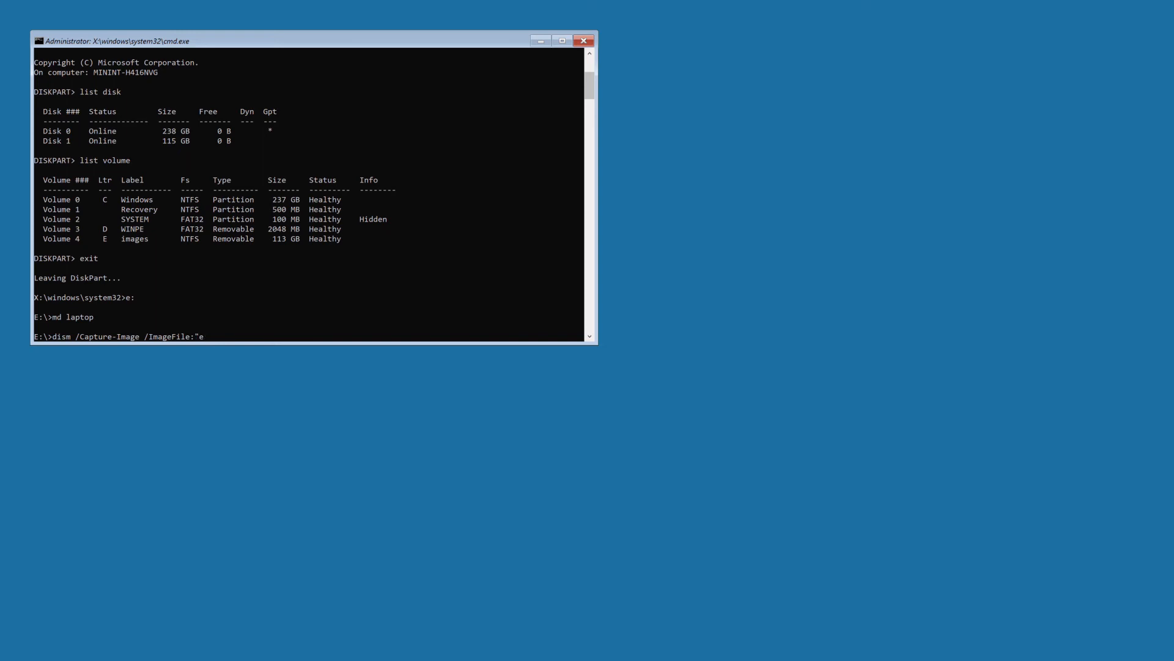
{"action": "type", "text": ":"}
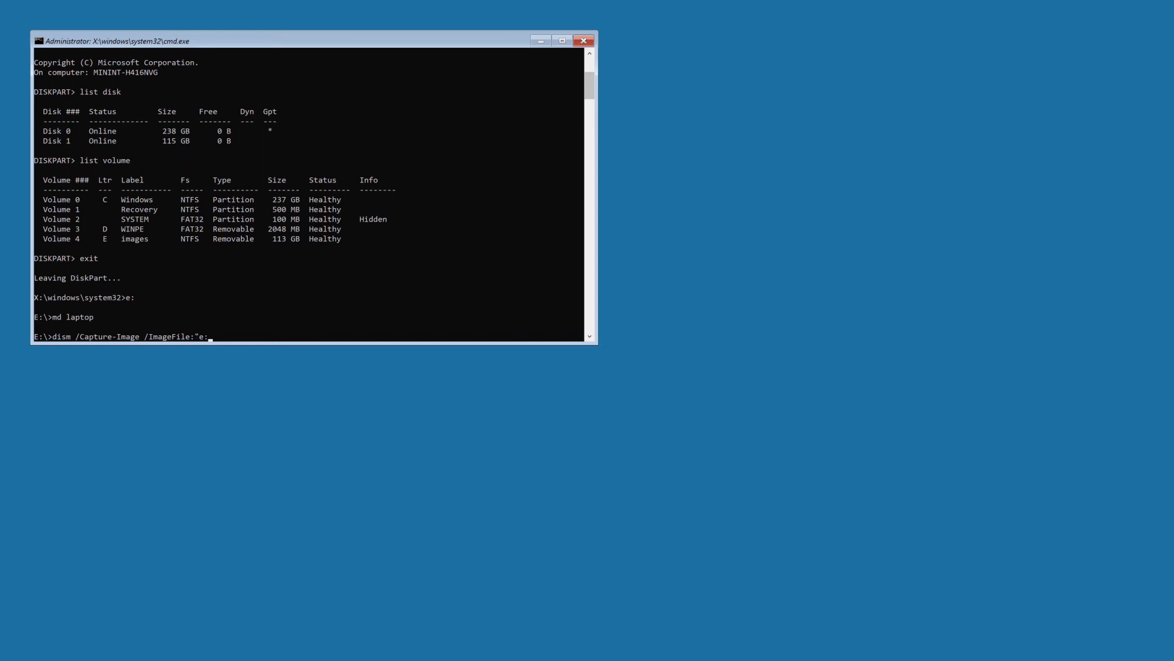
{"action": "type", "text": "\\lapt"}
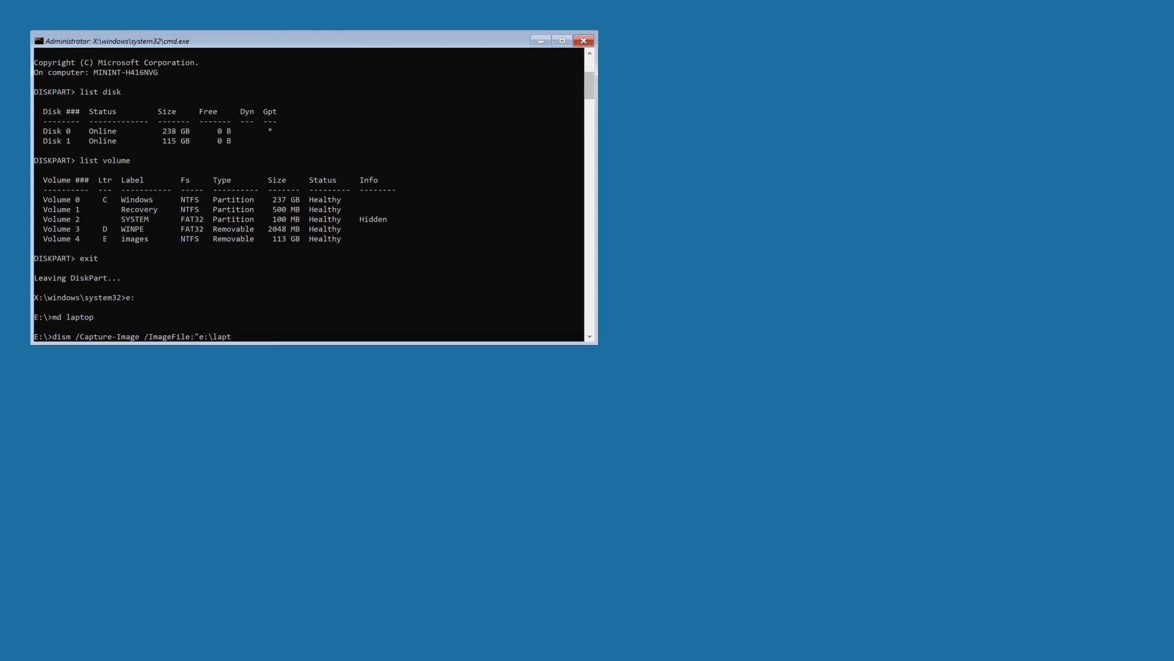
{"action": "type", "text": "op"}
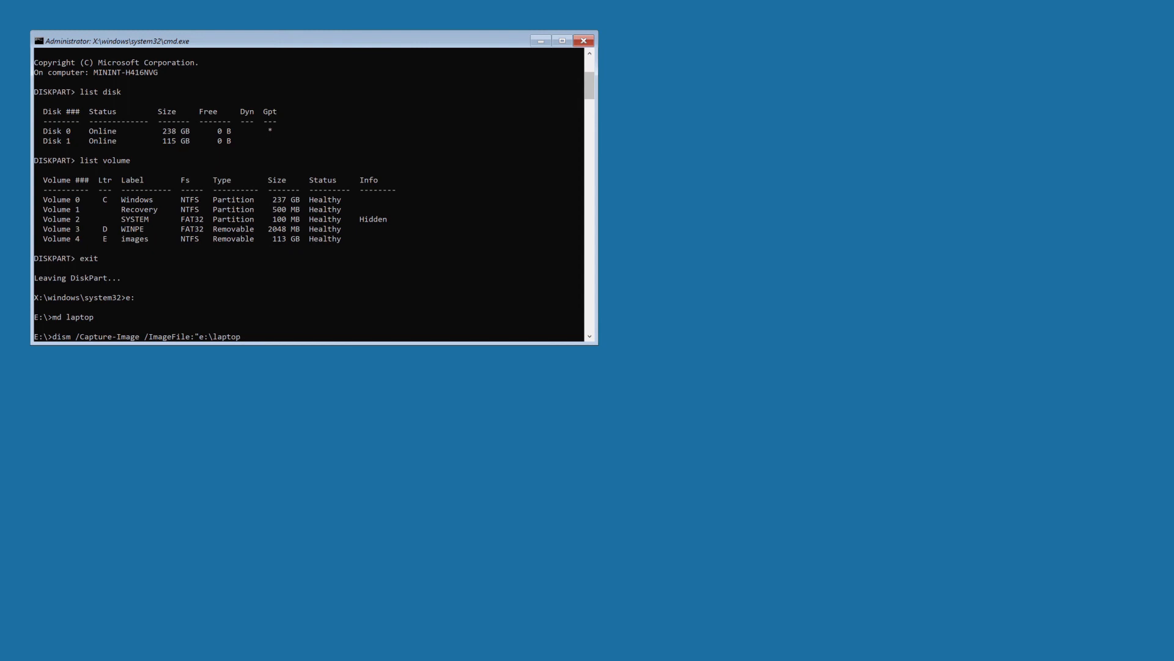
{"action": "type", "text": "\\"}
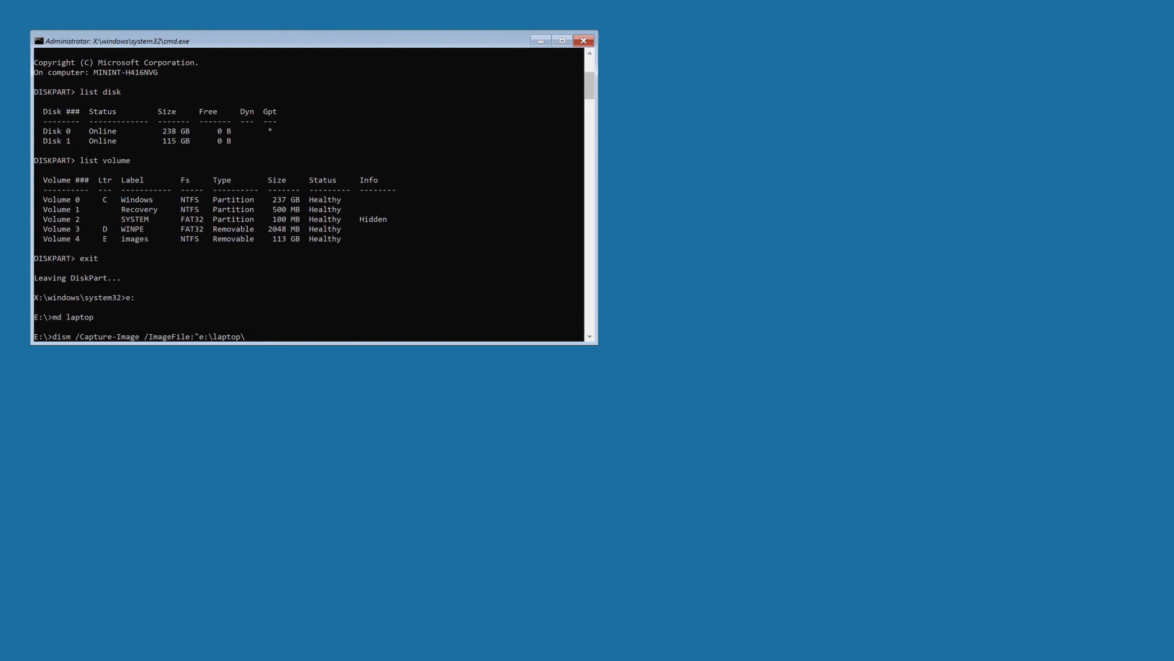
{"action": "type", "text": "c"}
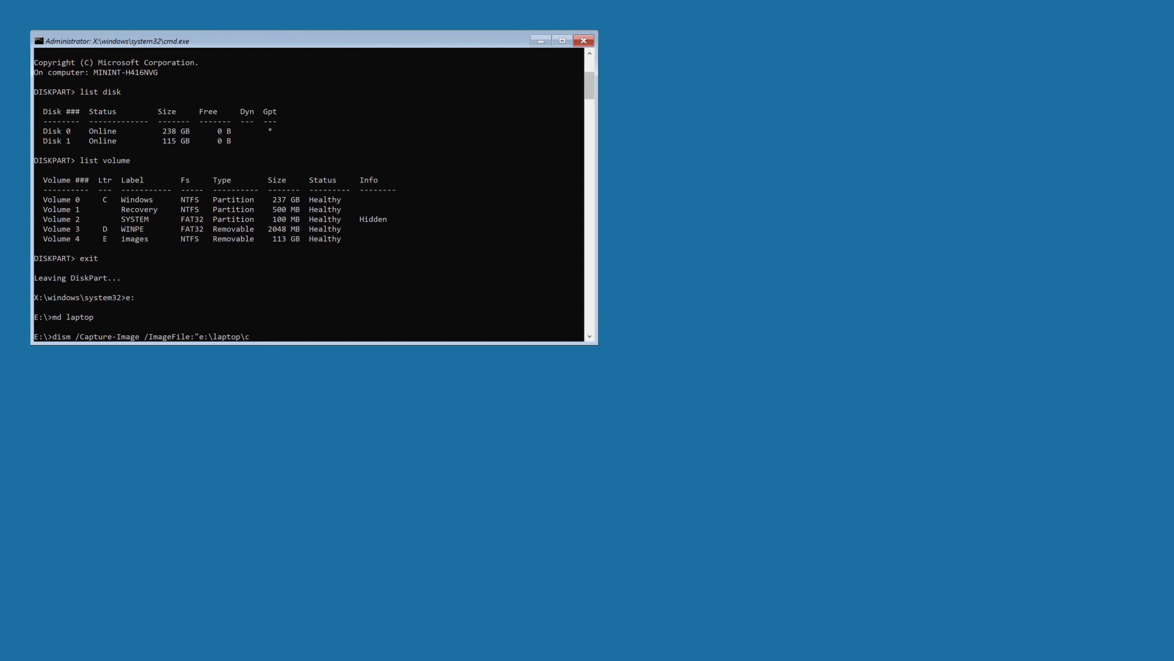
{"action": "type", "text": ".w"}
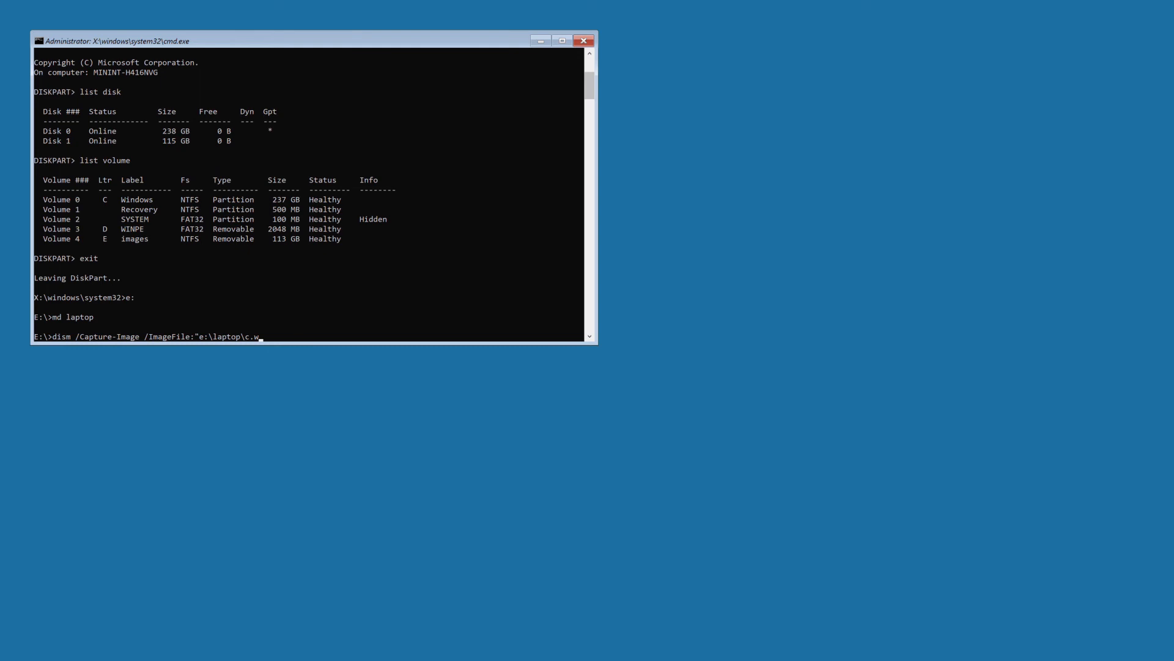
{"action": "type", "text": "i"}
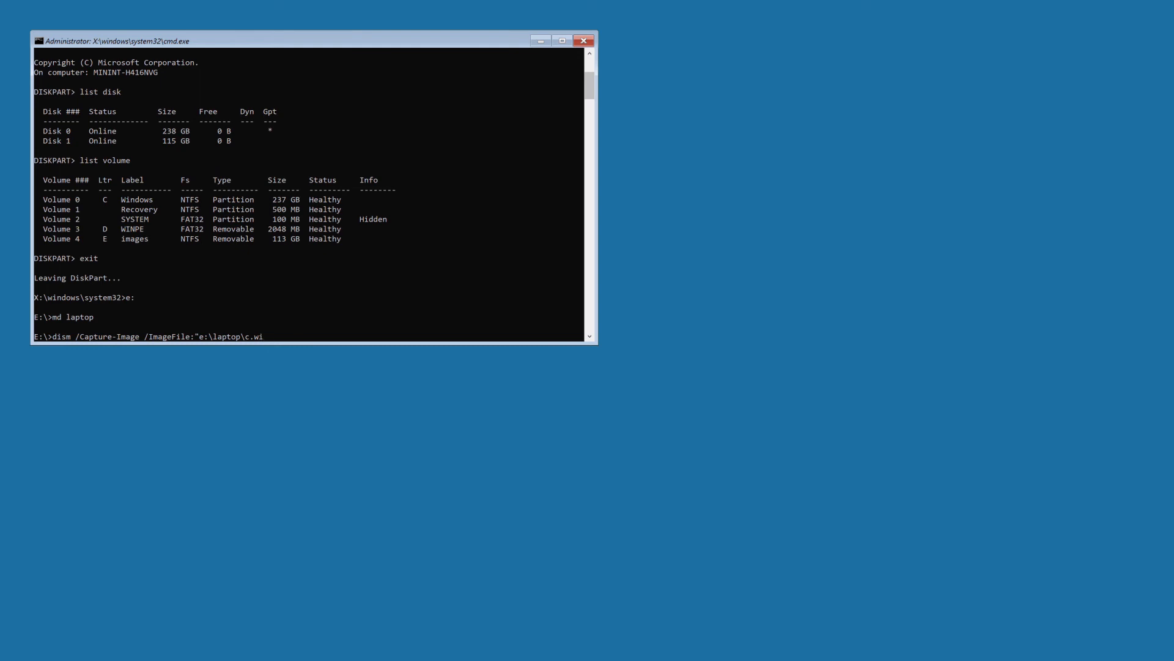
{"action": "type", "text": "m"}
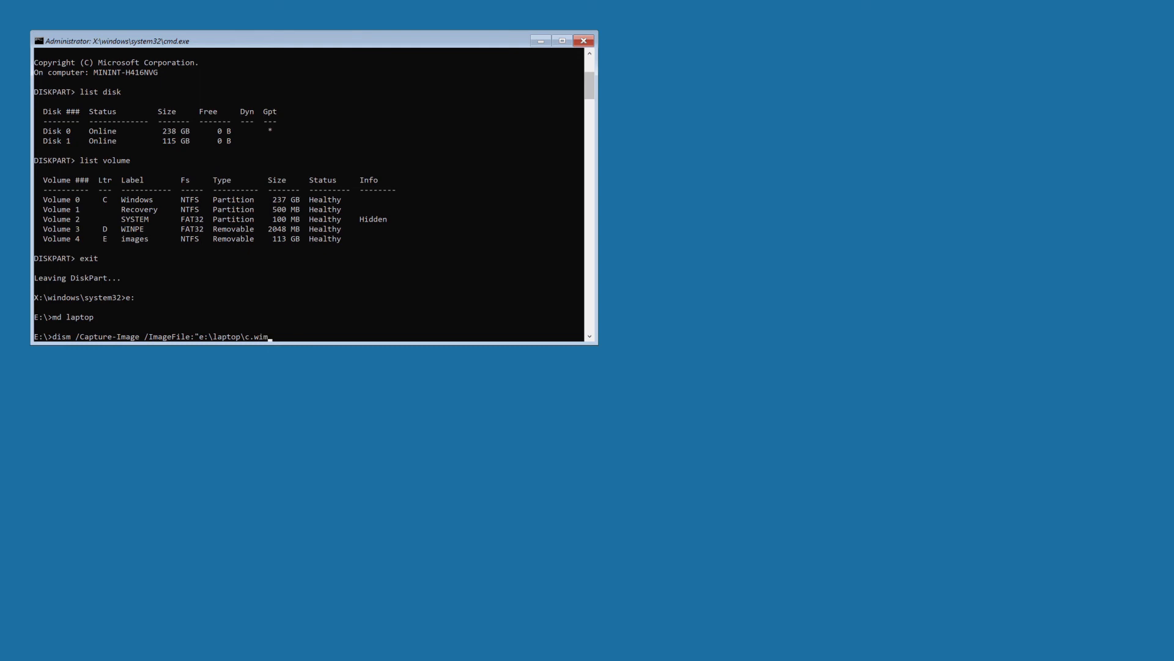
{"action": "type", "text": "\""}
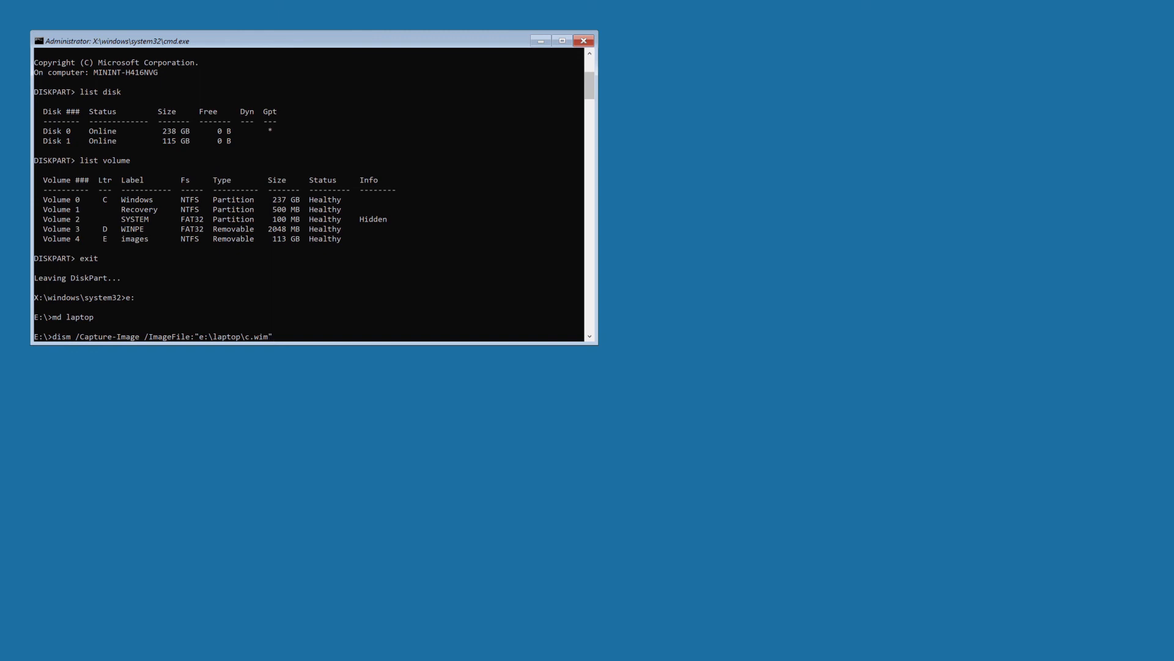
- Add /CaptureDir:c:\ to the dism command, fixing the 'di' typo along the way
{"action": "type", "text": "/"}
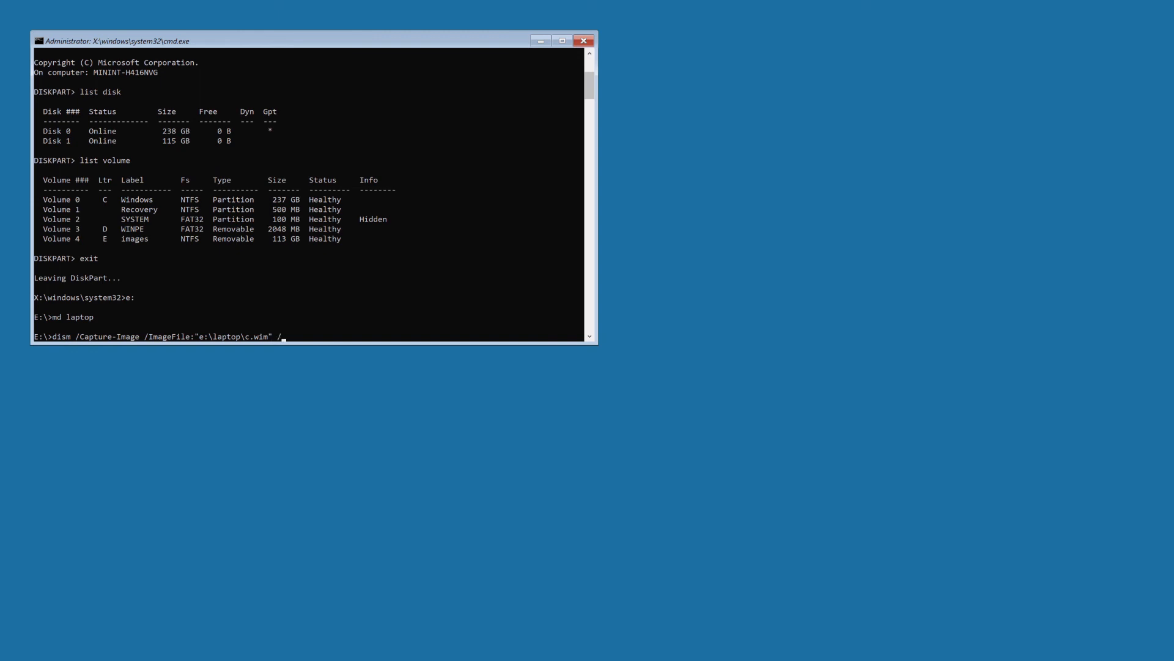
{"action": "type", "text": "/Cap"}
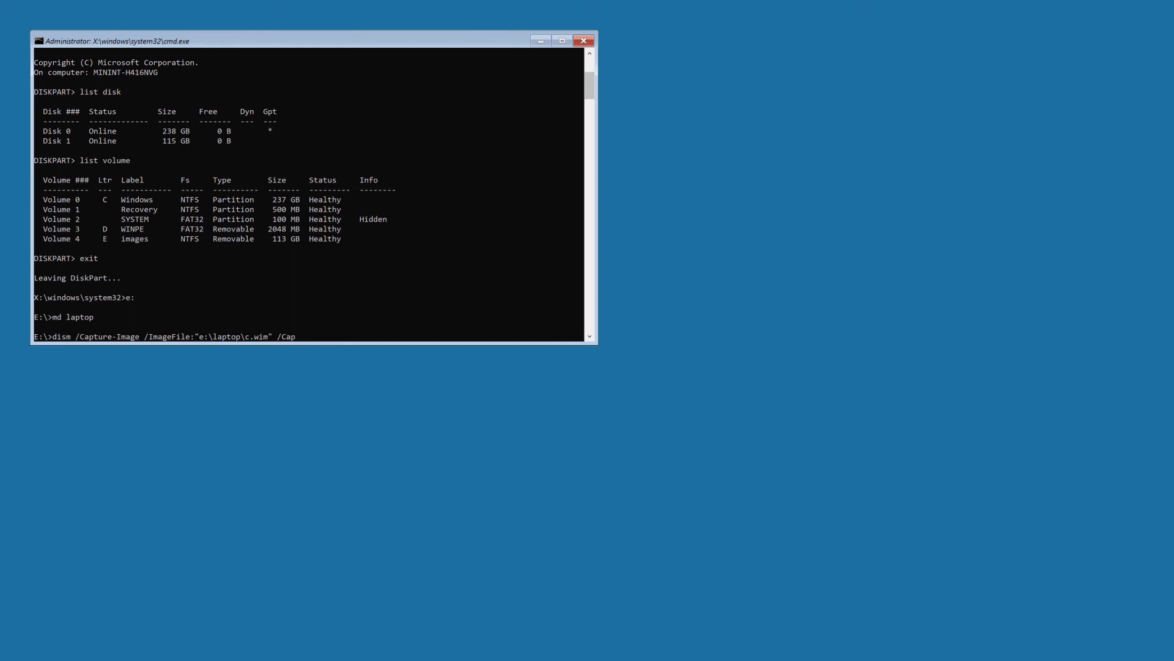
{"action": "type", "text": "t"}
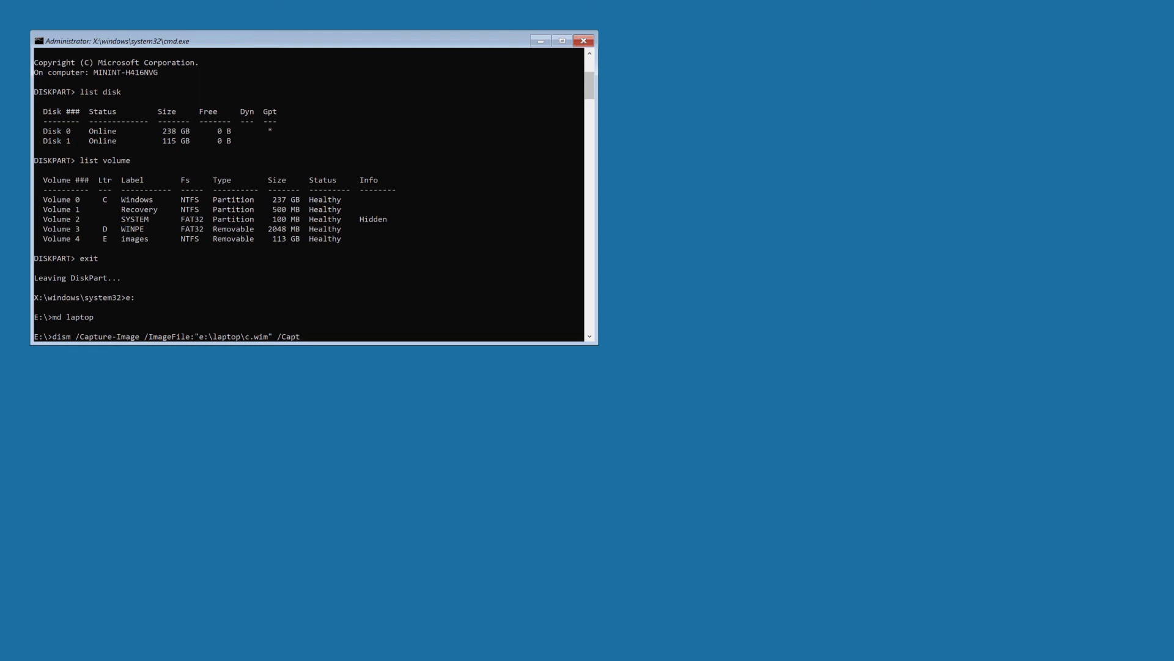
{"action": "type", "text": "ure"}
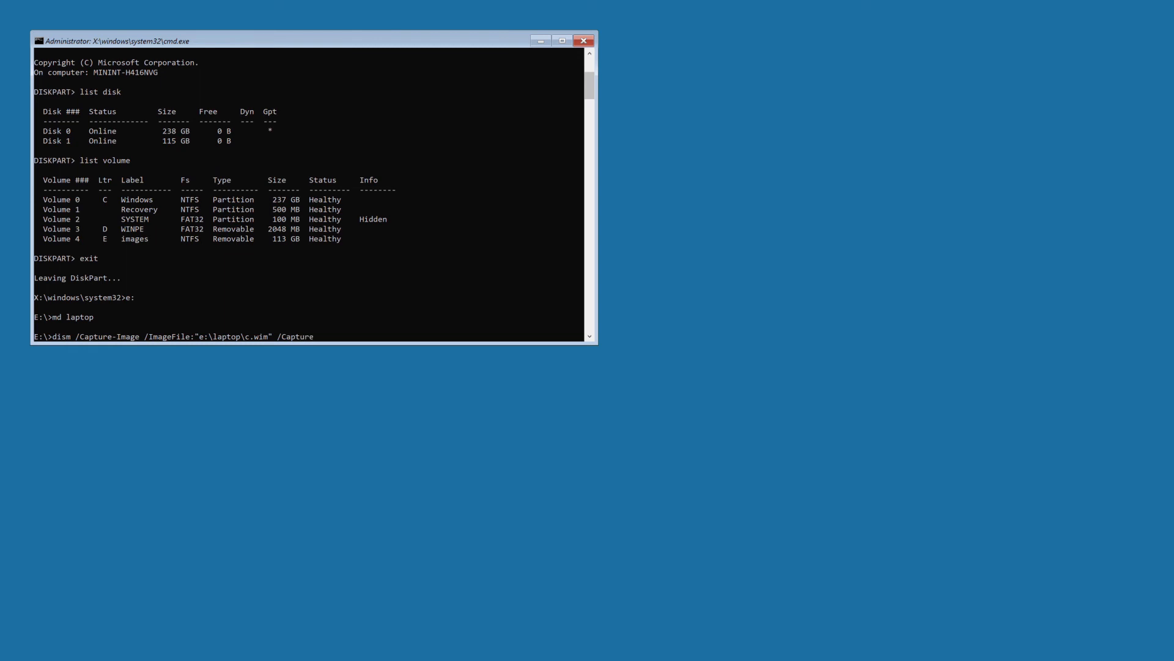
{"action": "type", "text": "di"}
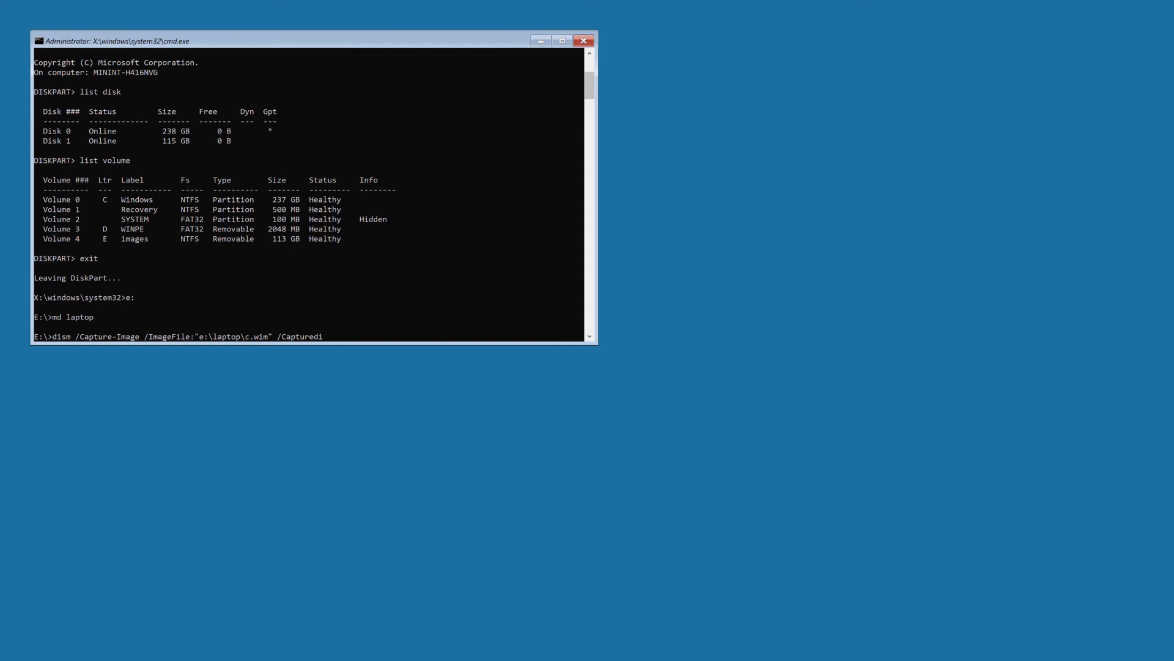
{"action": "key", "text": "BackSpace"}
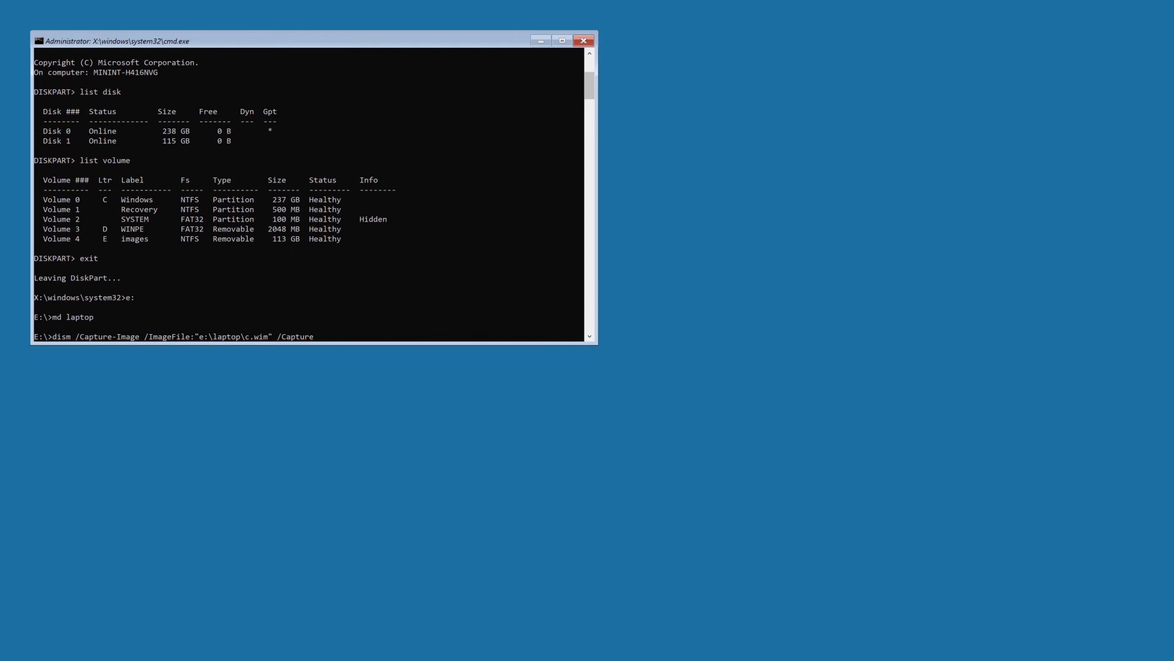
{"action": "type", "text": "D"}
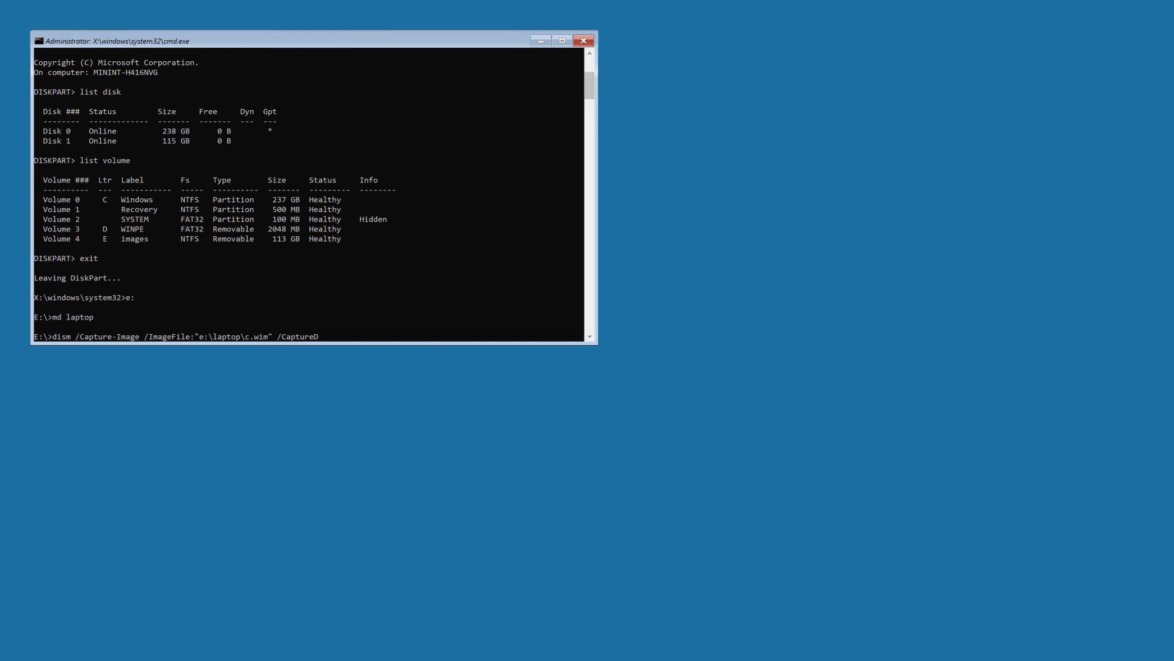
{"action": "type", "text": "ir"}
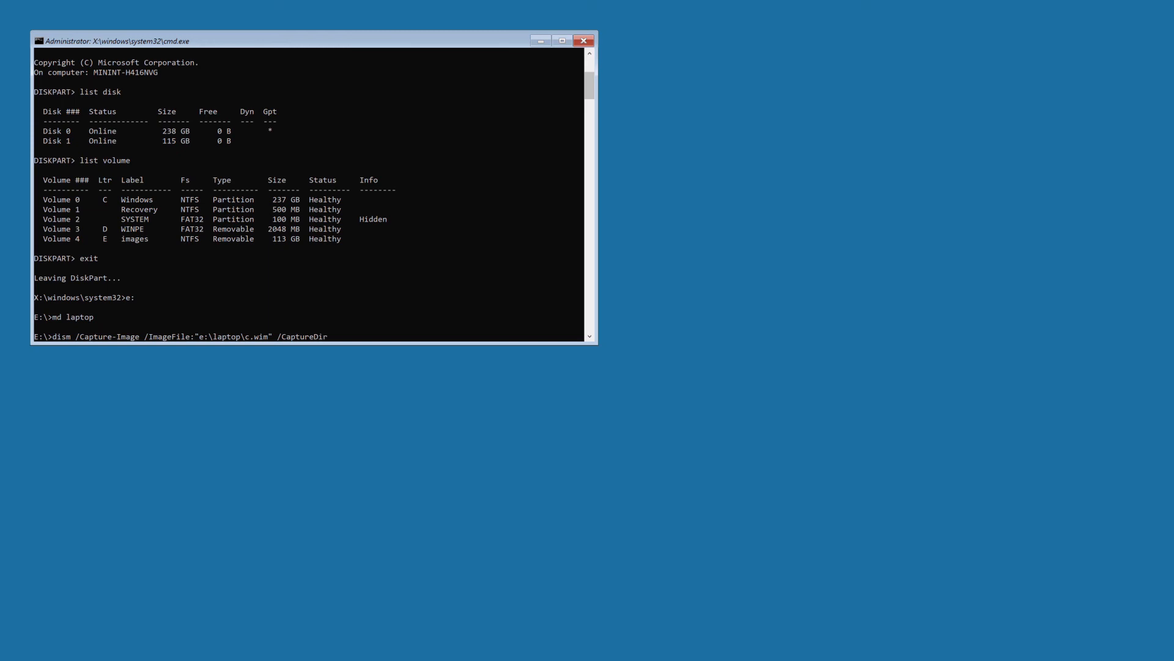
{"action": "type", "text": ":"}
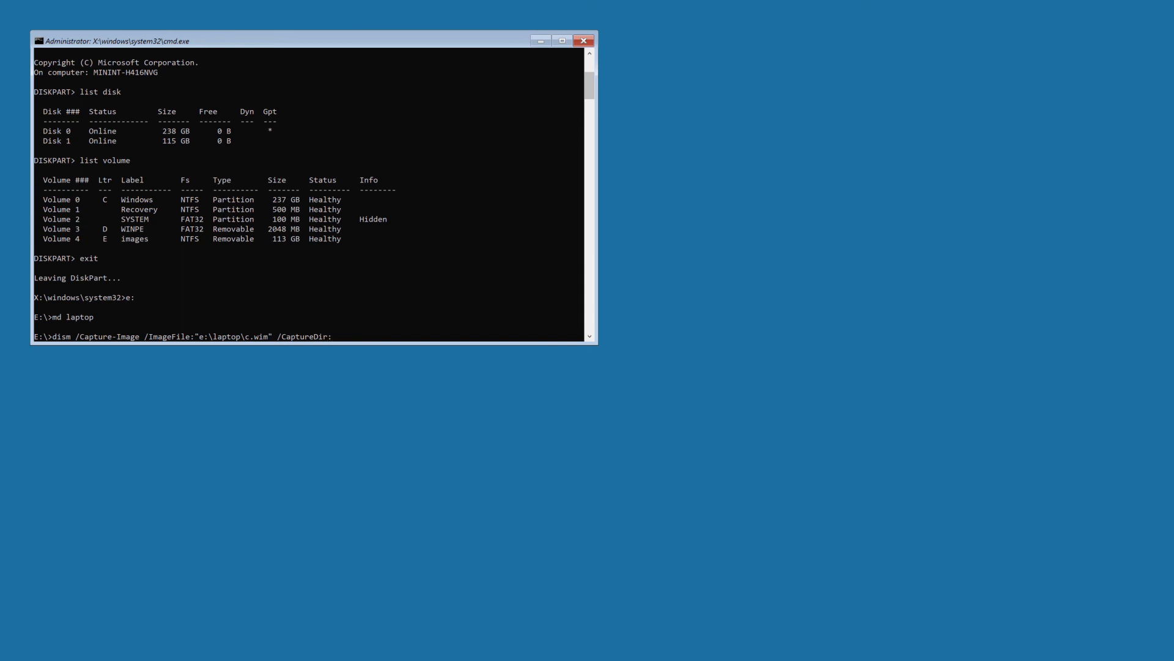
{"action": "type", "text": "c:\\"}
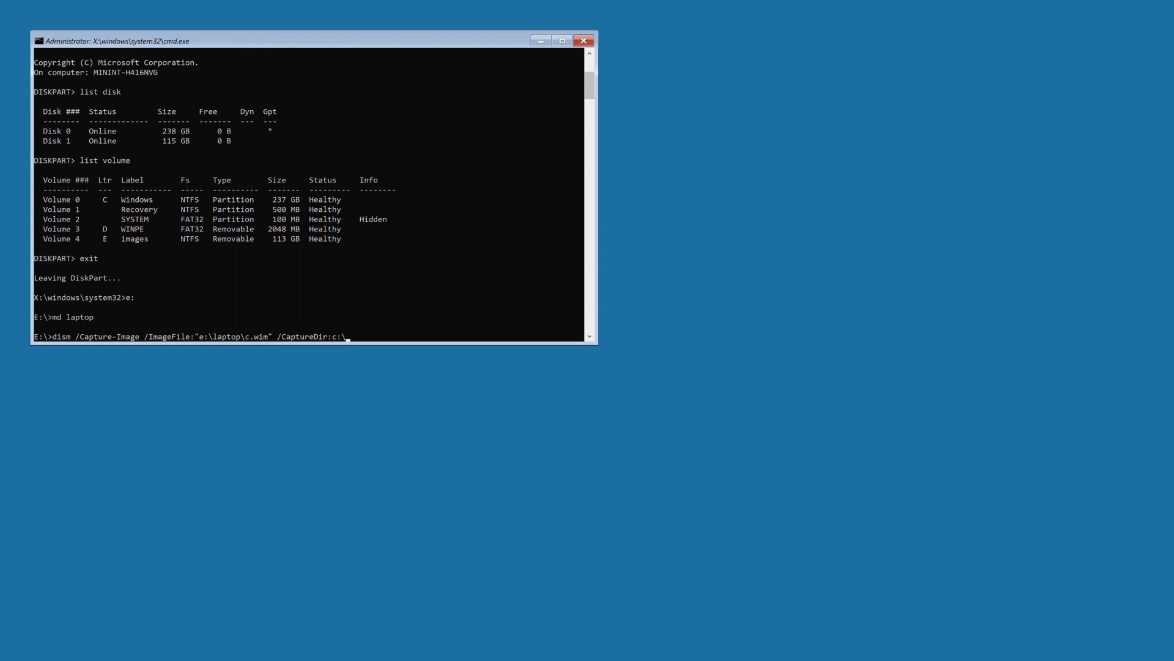
{"action": "type", "text": "/"}
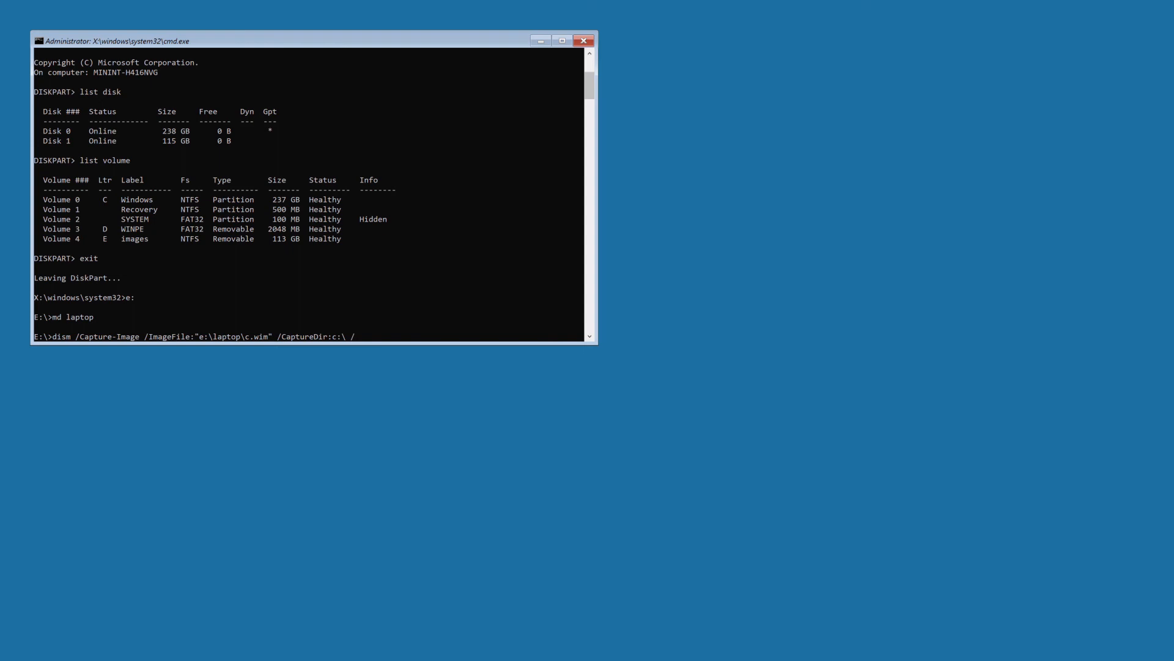
- Finish the dism command with /Name:MyLaptop, leaving it unrun
{"action": "type", "text": "/Name"}
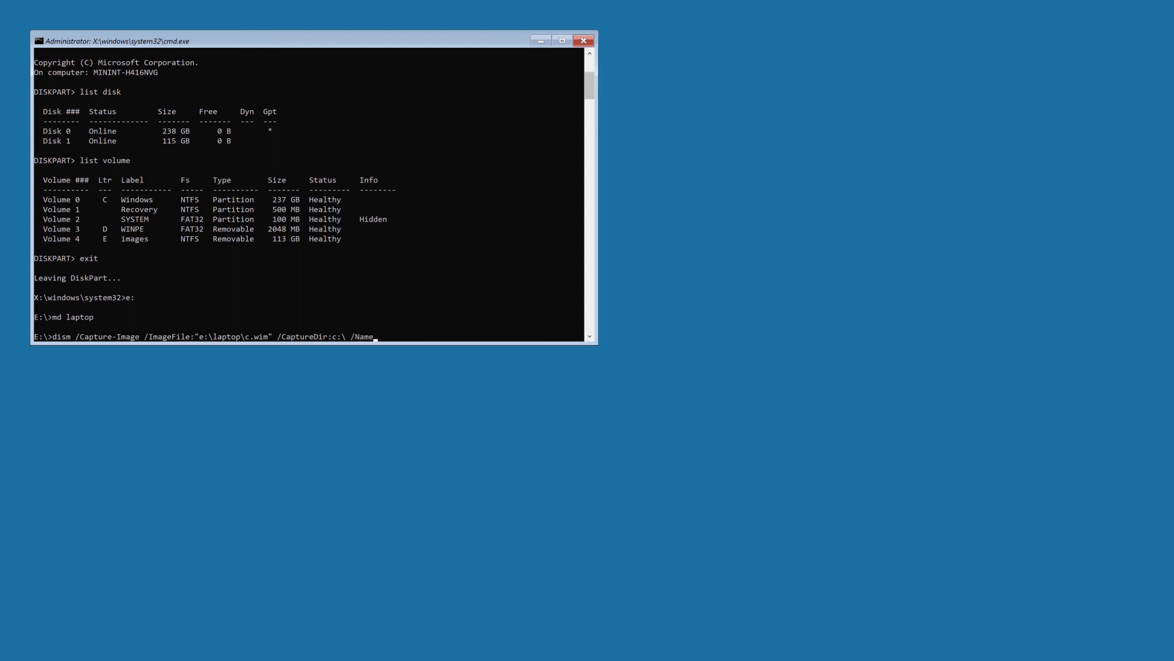
{"action": "type", "text": ":"}
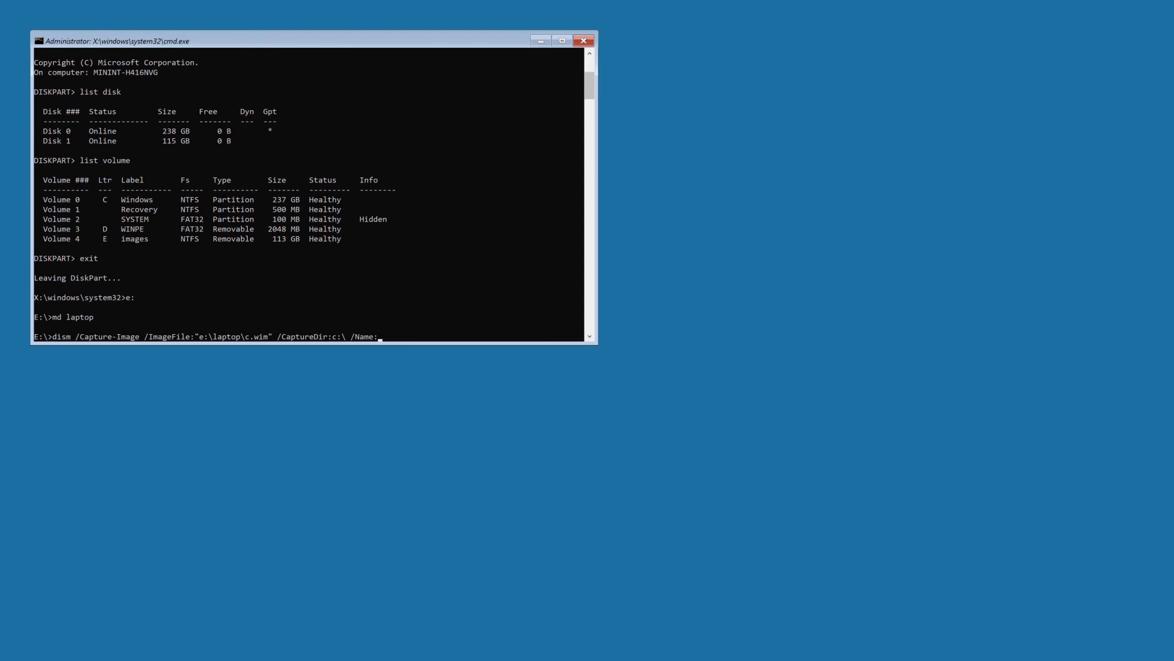
{"action": "type", "text": "My"}
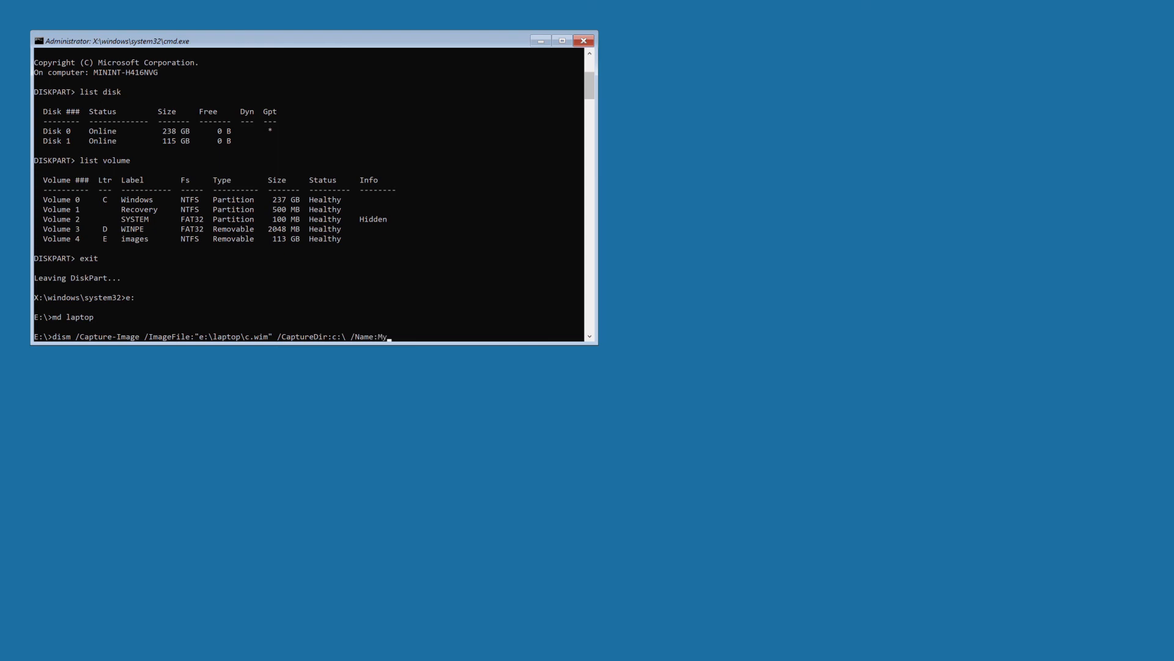
{"action": "type", "text": "Lap"}
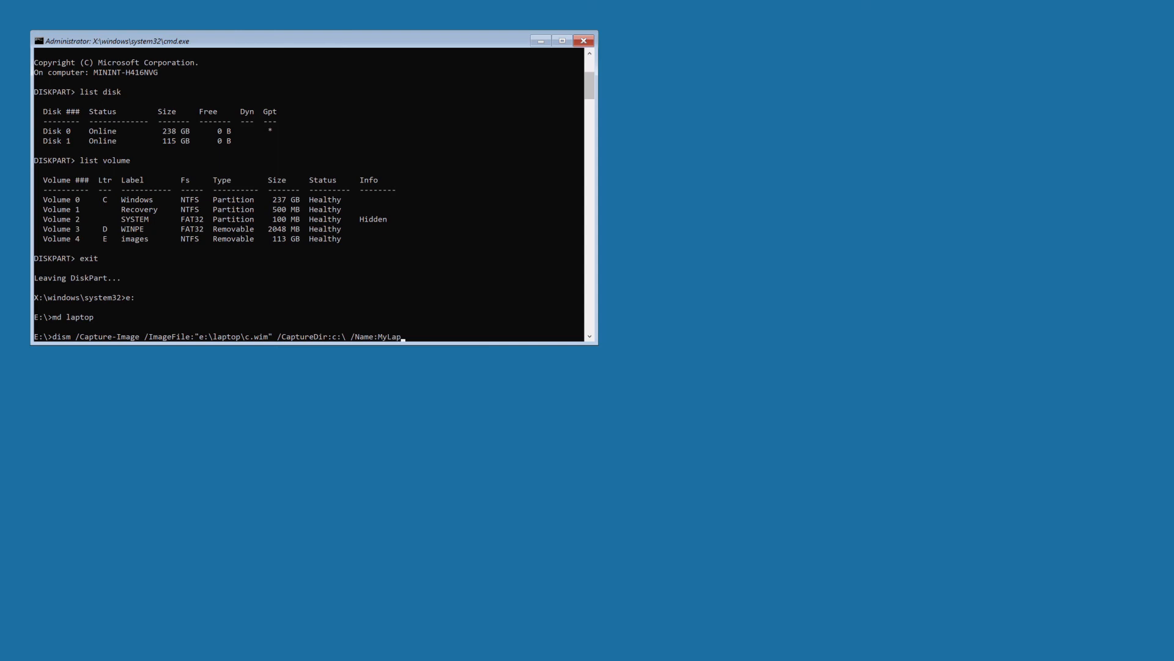
{"action": "type", "text": "top"}
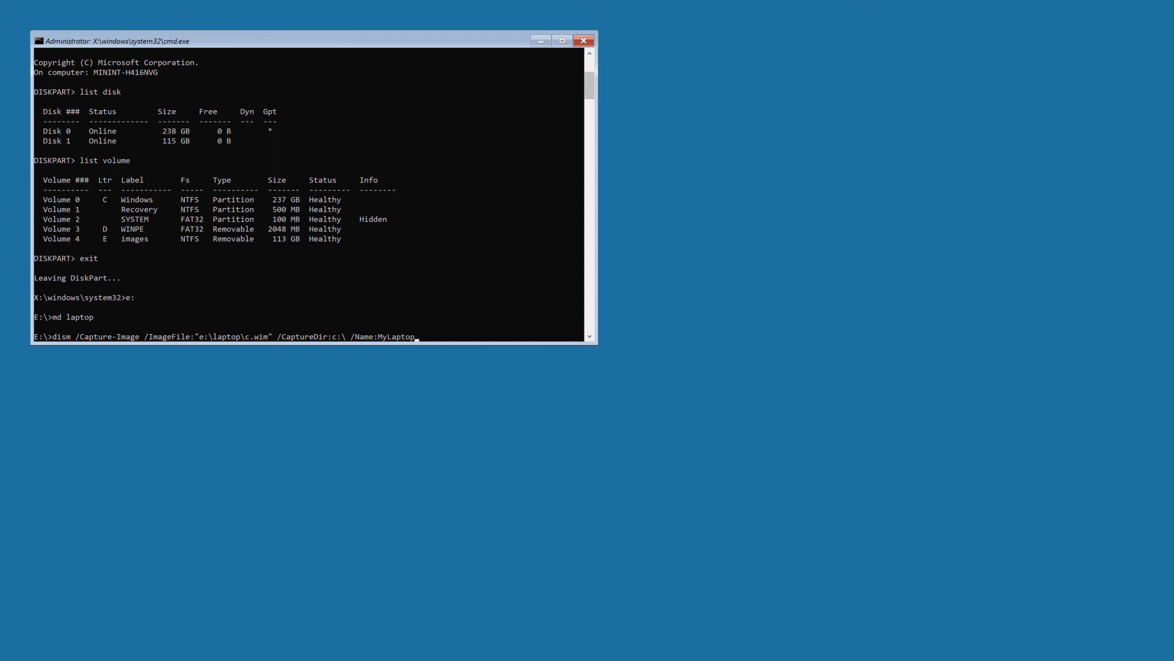